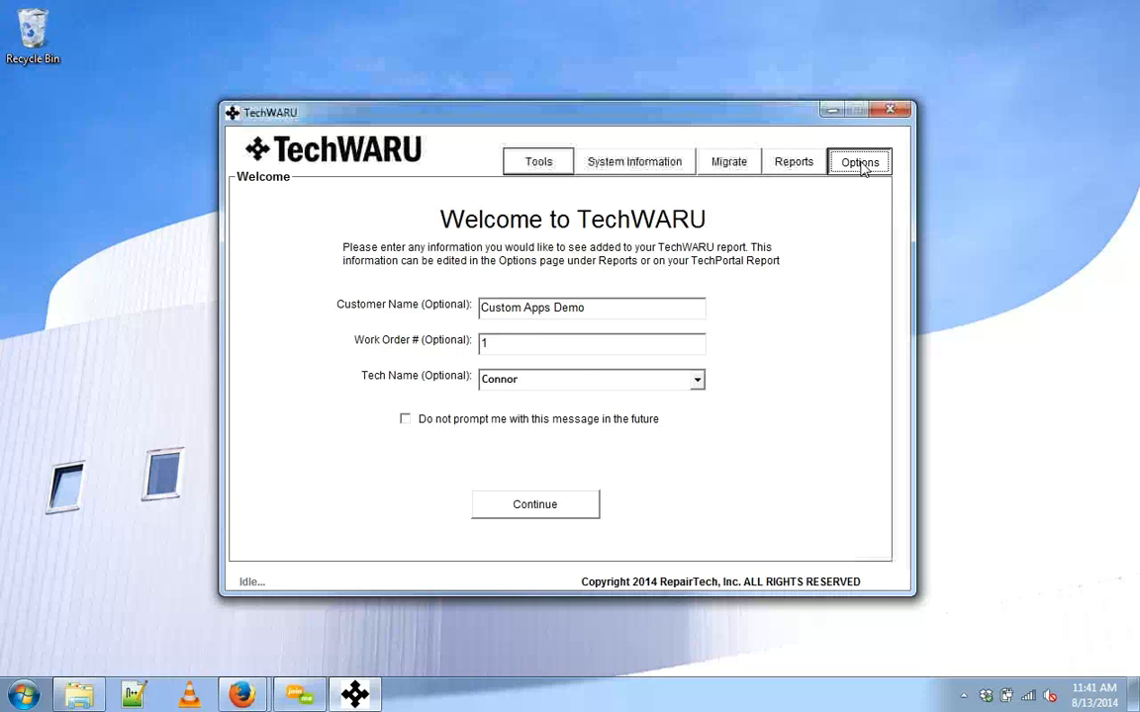
Remove the old RunAsDate entry from Custom Applications in Options, leaving only MBAR.
click(859, 163)
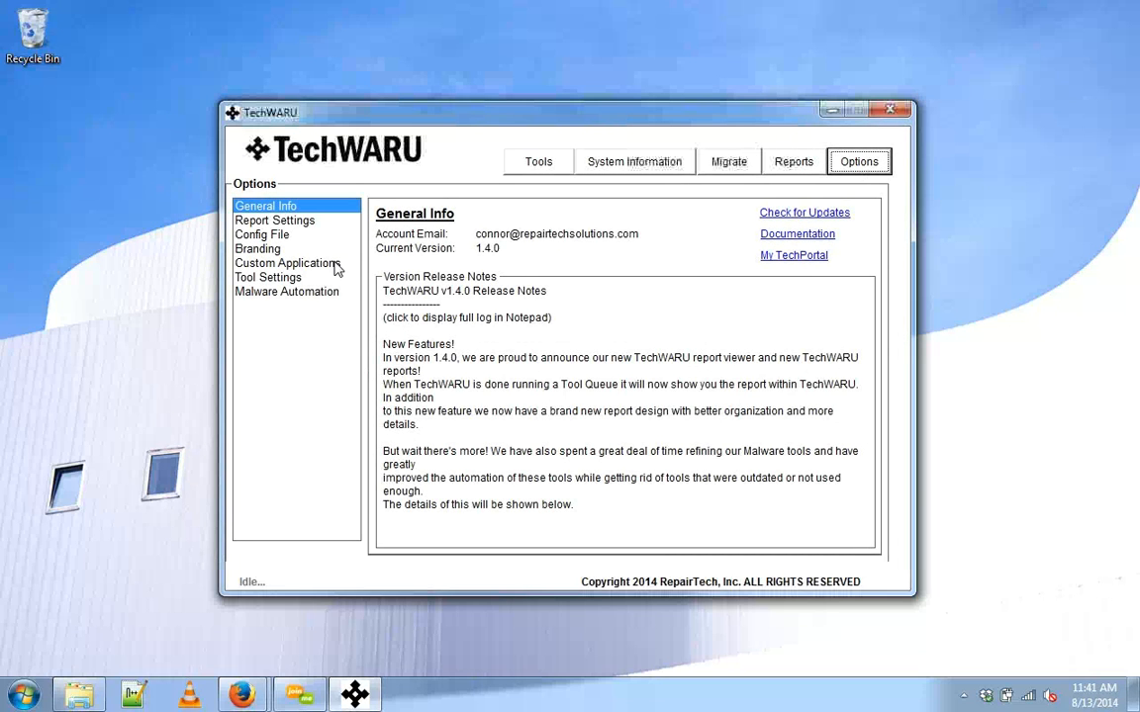
click(287, 263)
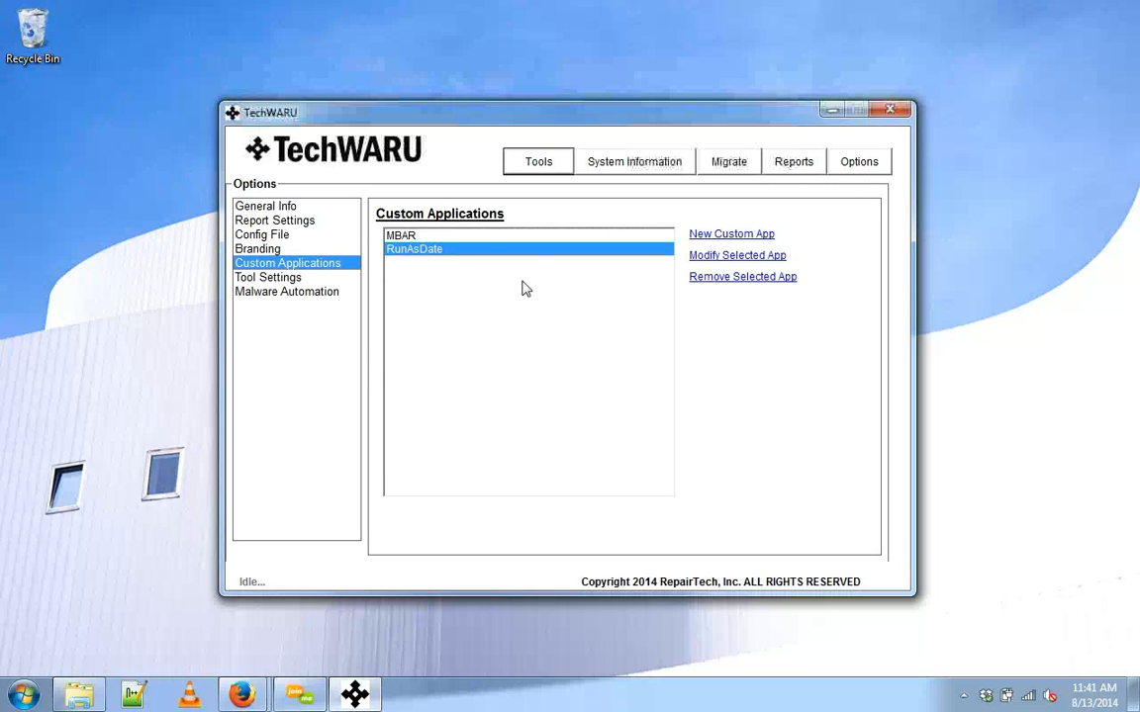
mouse_move(722, 285)
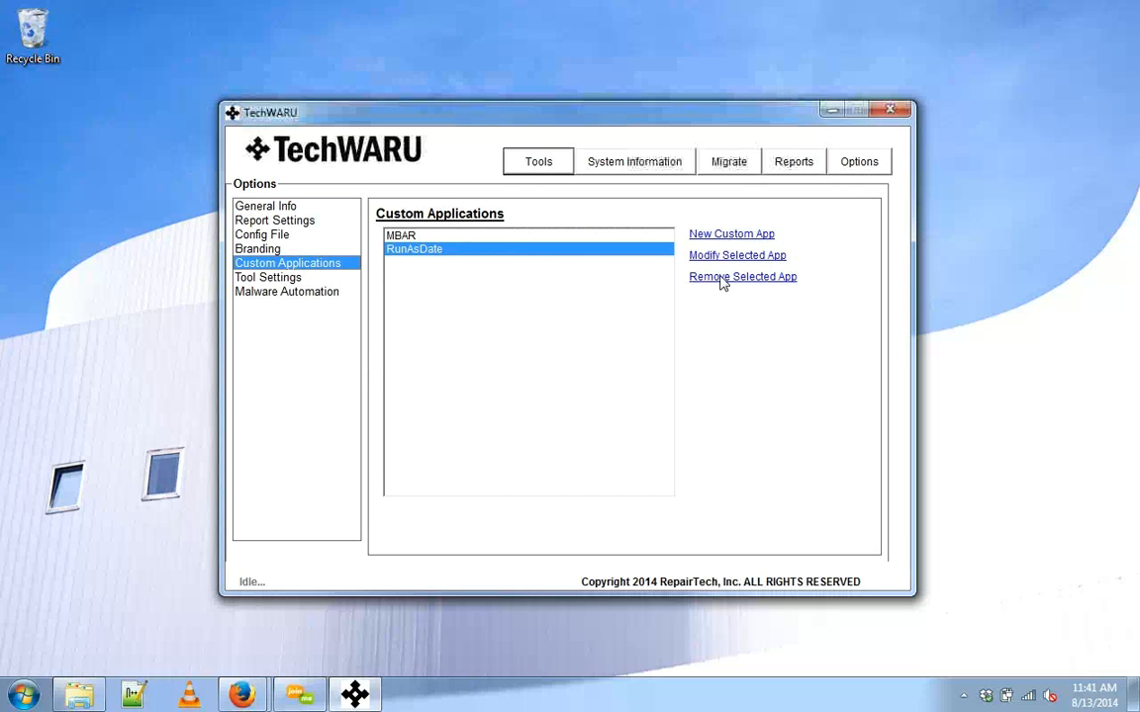
click(742, 277)
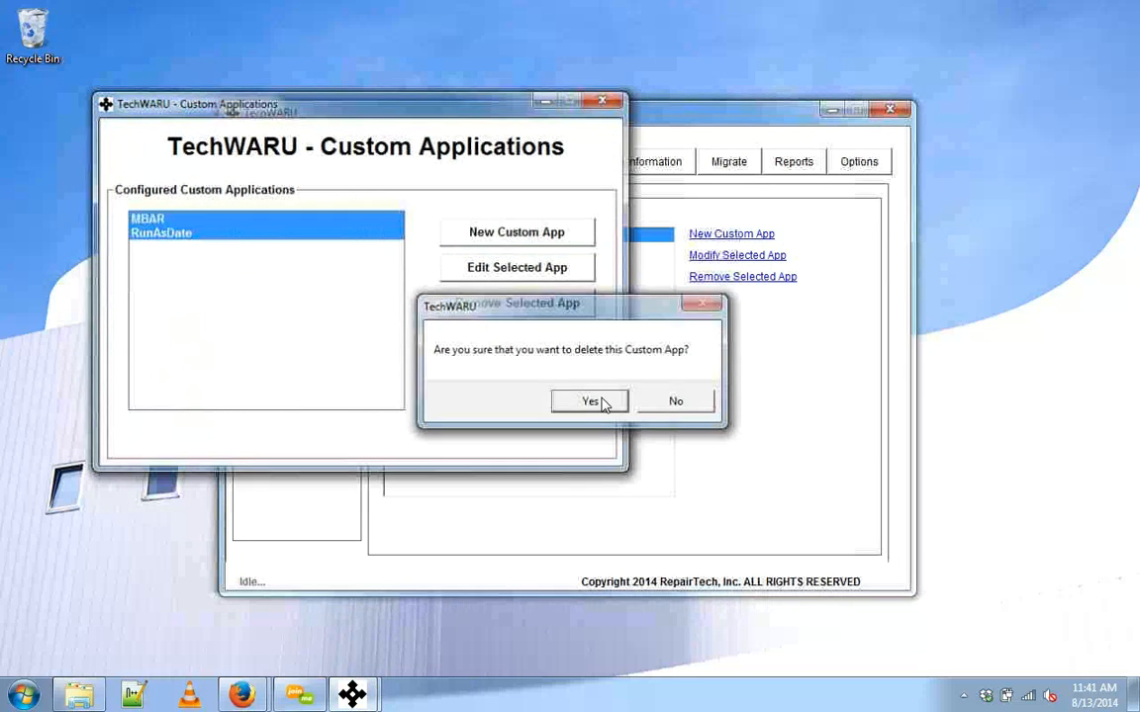
click(589, 399)
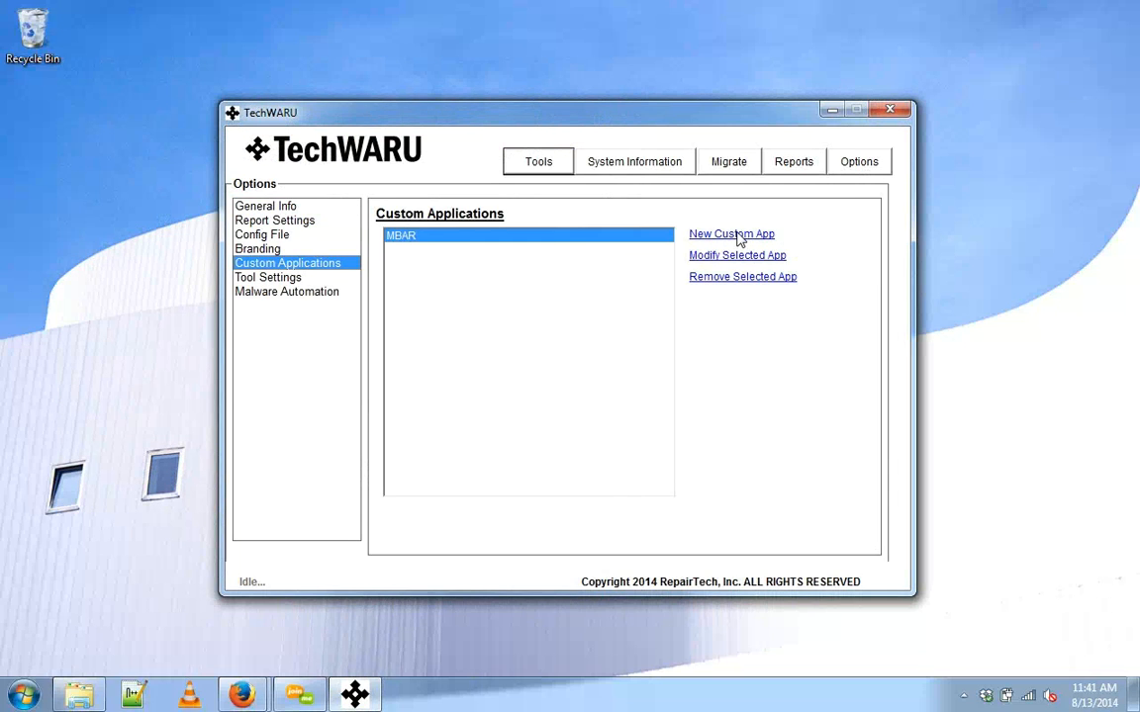
Begin a new custom app and name it RunAsDate.
click(732, 233)
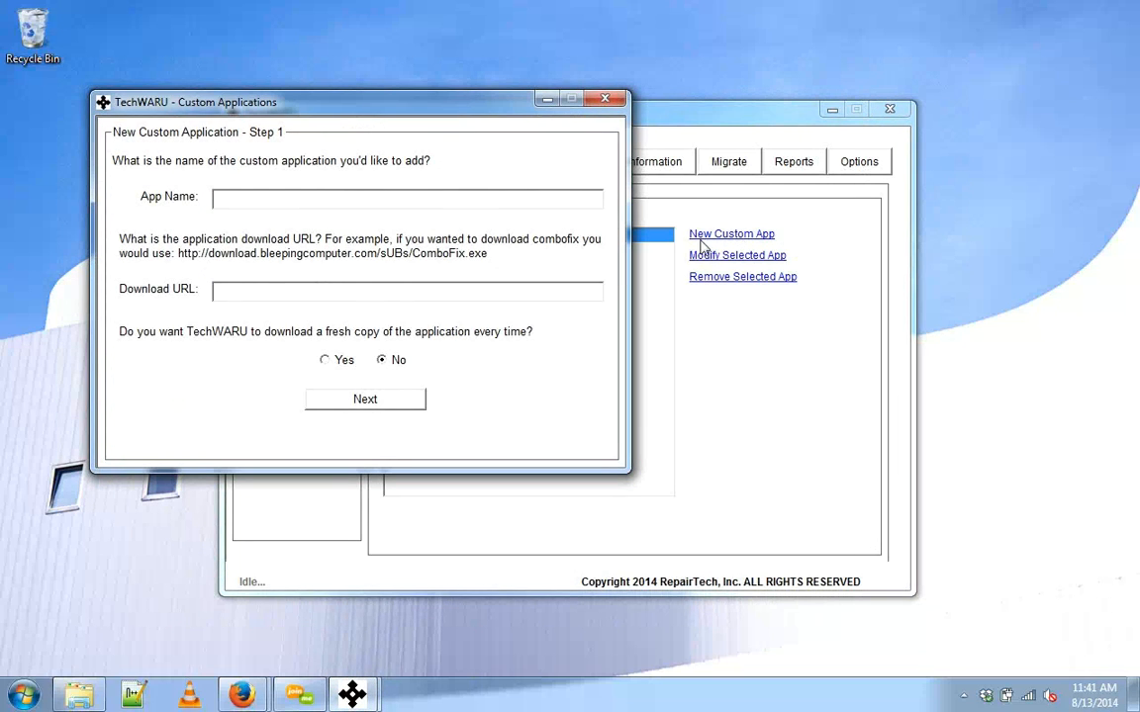
text(R)
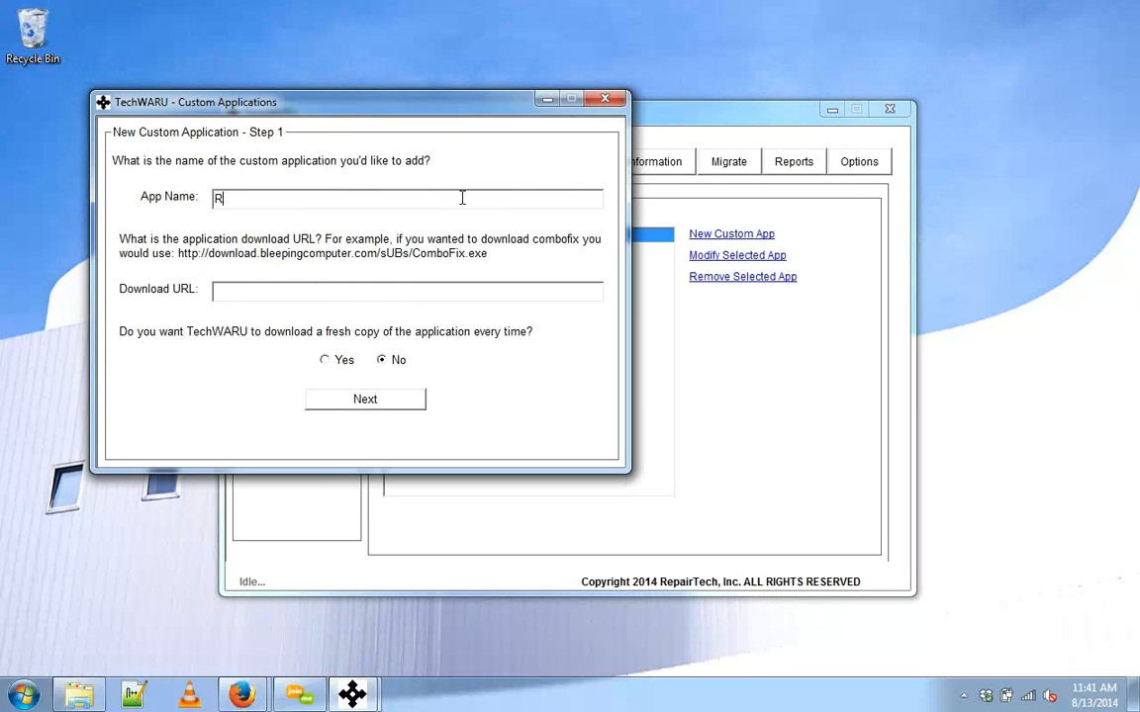
text(unAsDa)
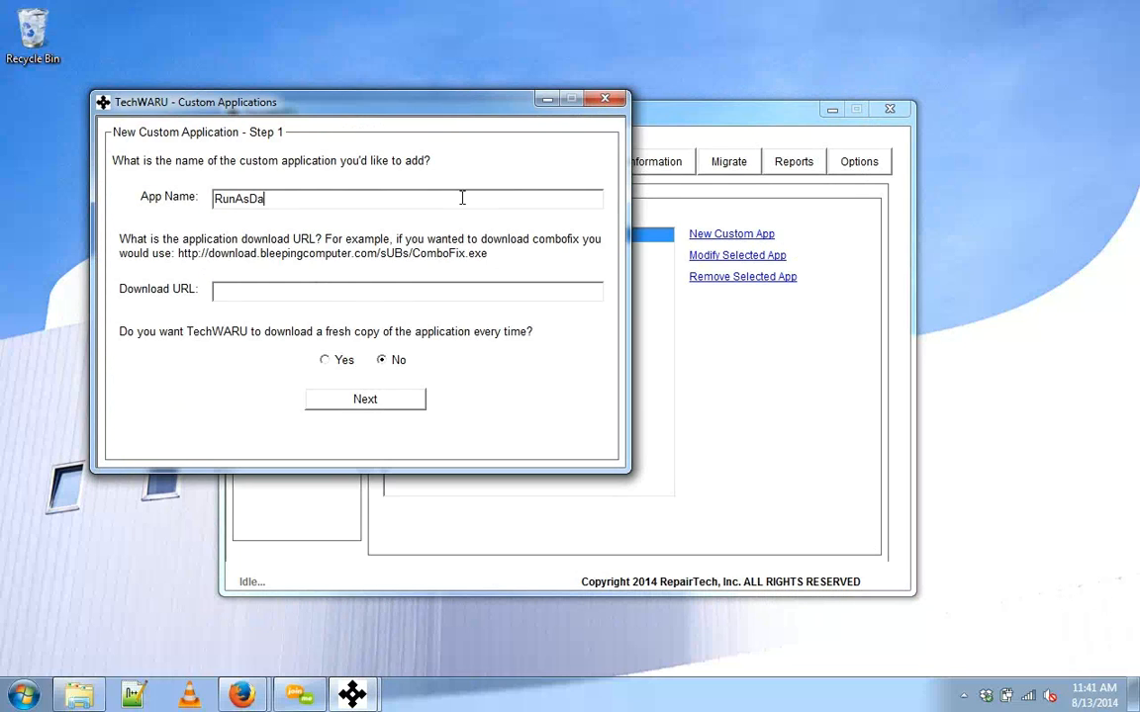
text(te)
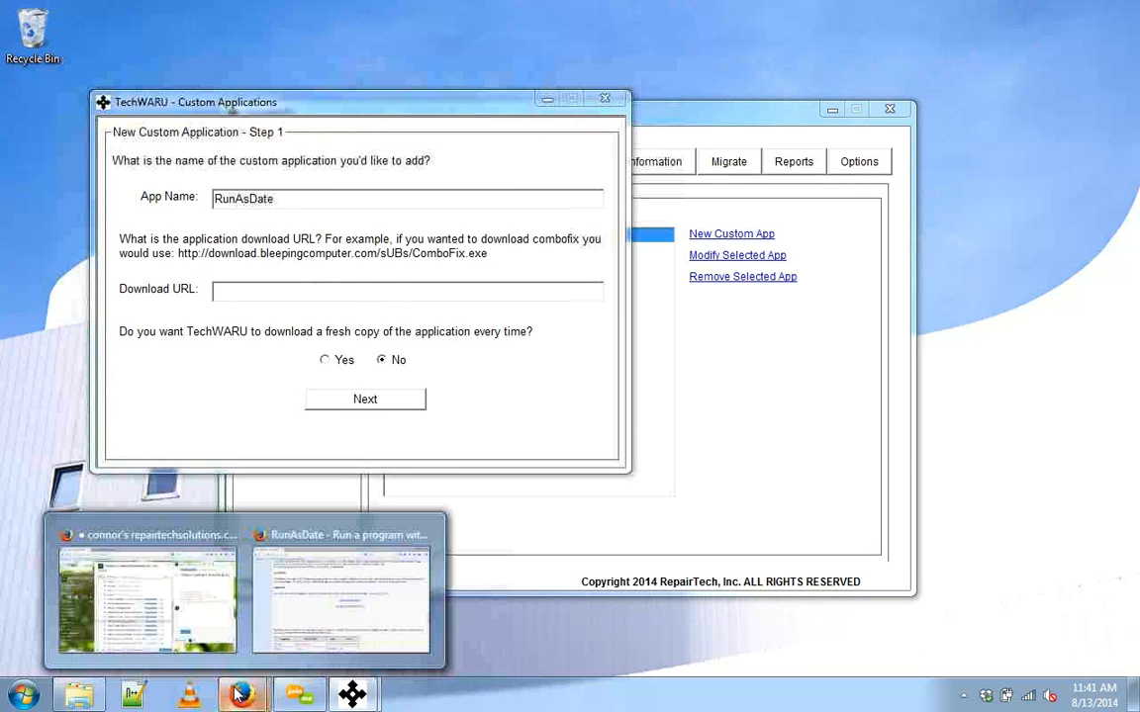
Copy the link location of 'Download RunAsDate for x64' from the NirSoft page in Firefox.
click(340, 597)
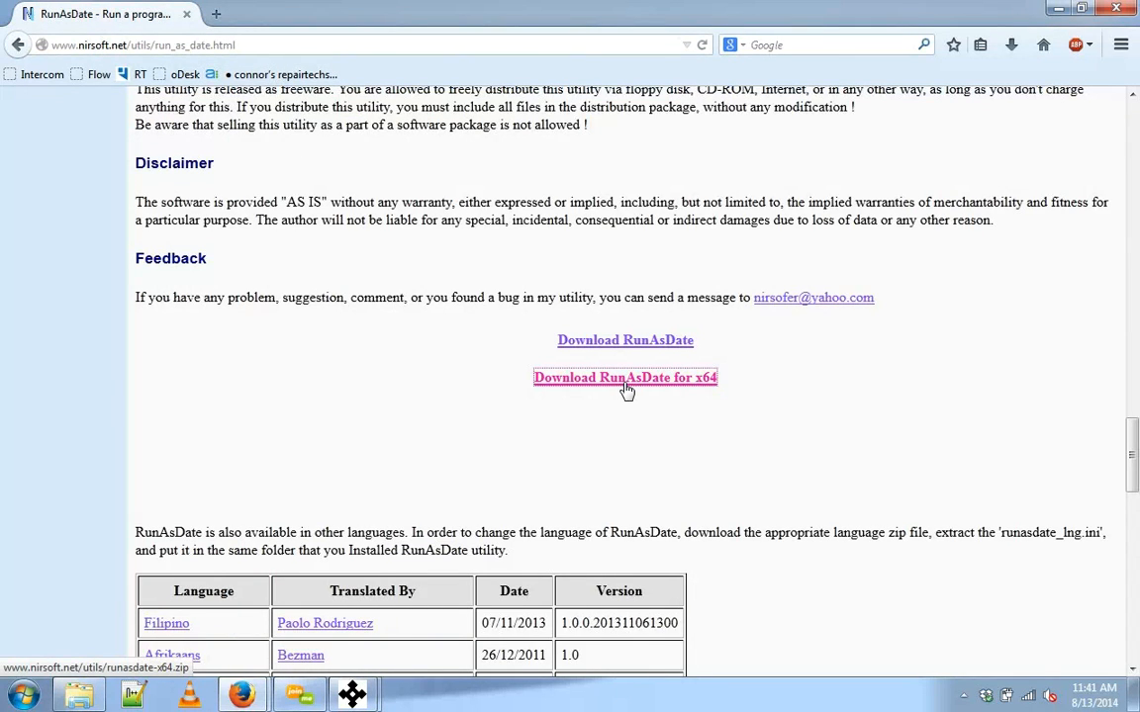
right_click(626, 376)
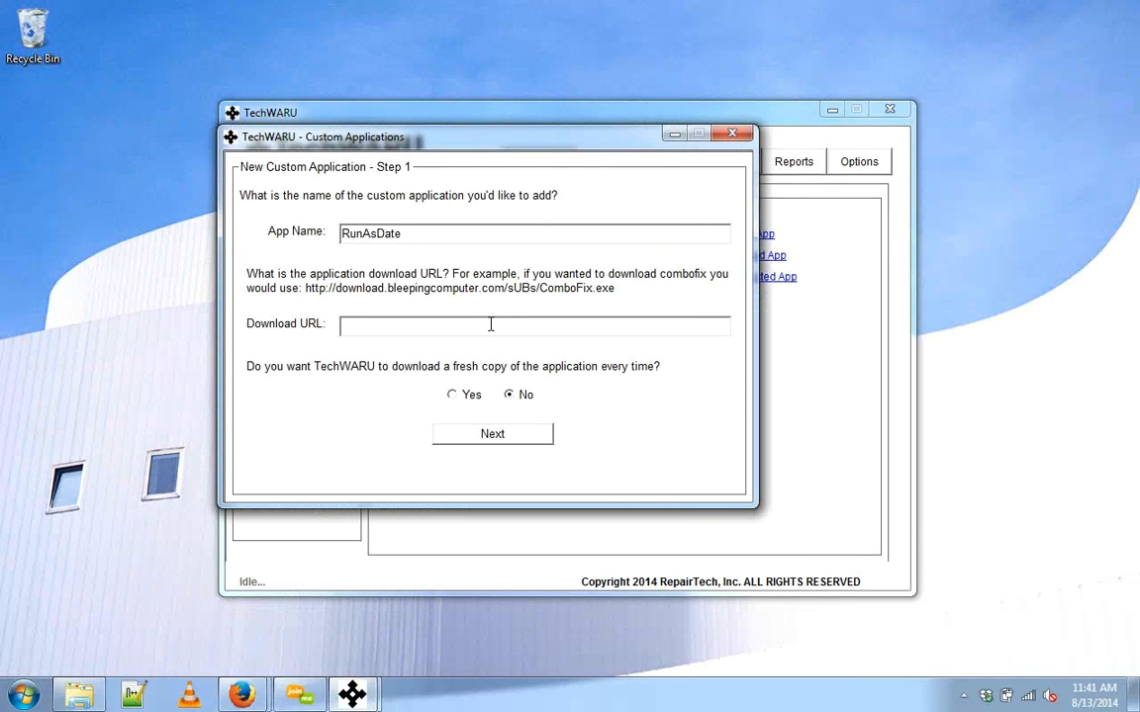
text(http://www.nirsoft.net/utils/runasdate-x64.zip)
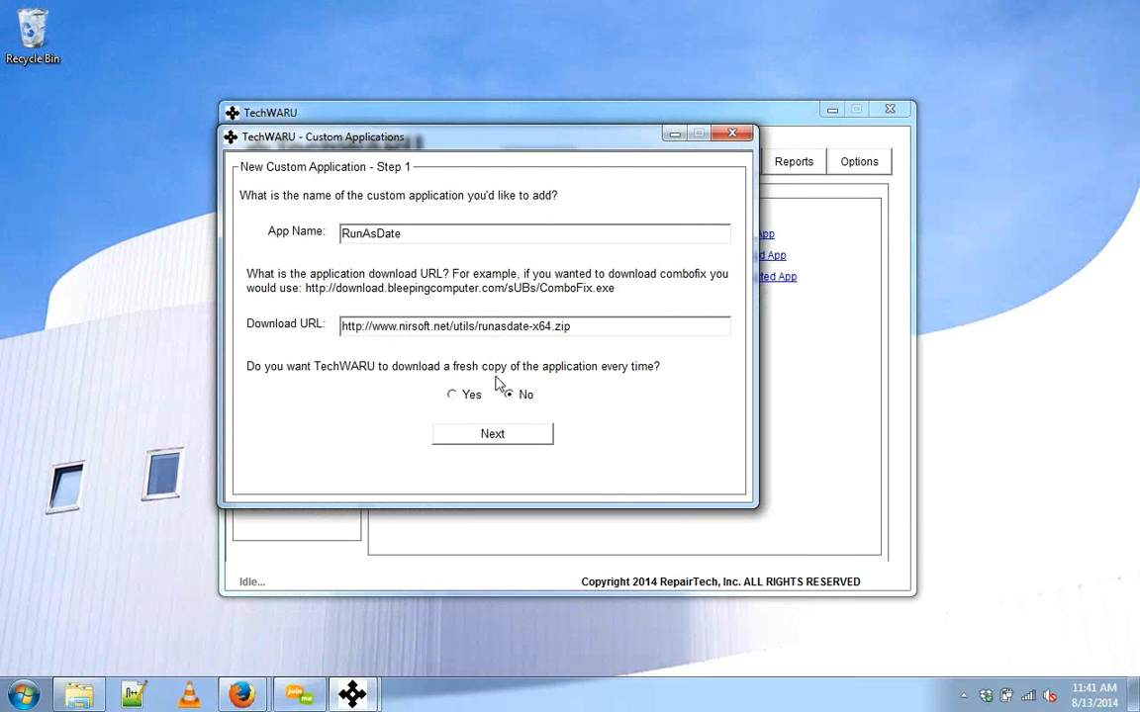
click(491, 433)
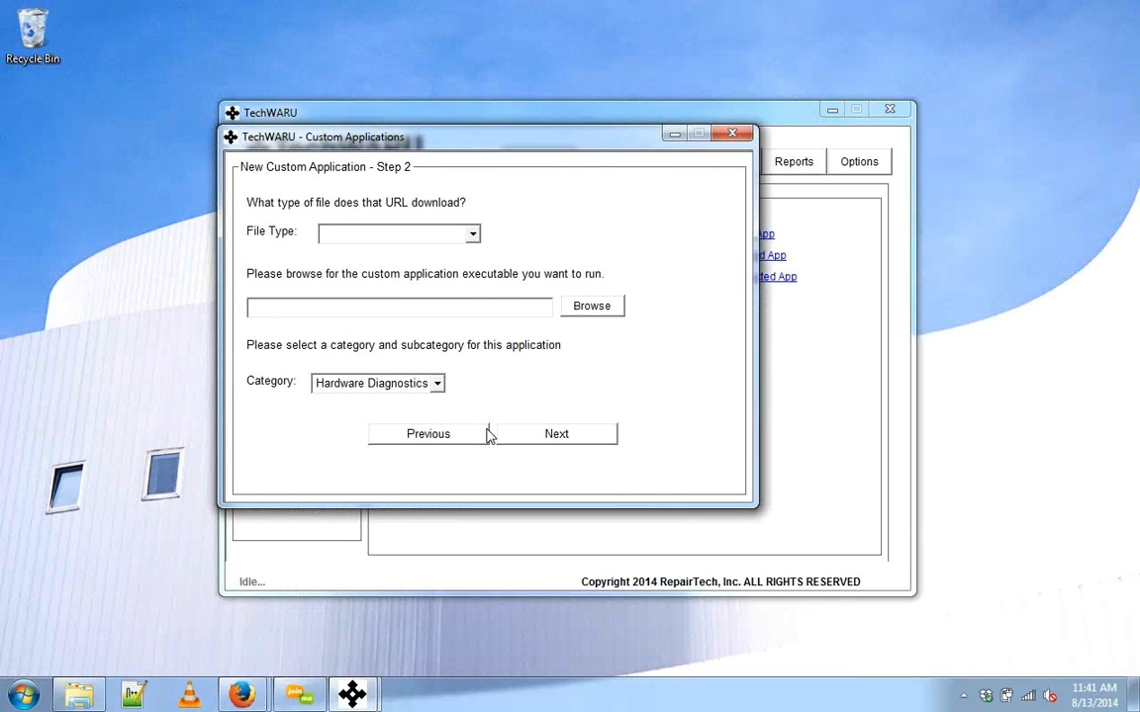
mouse_move(584, 141)
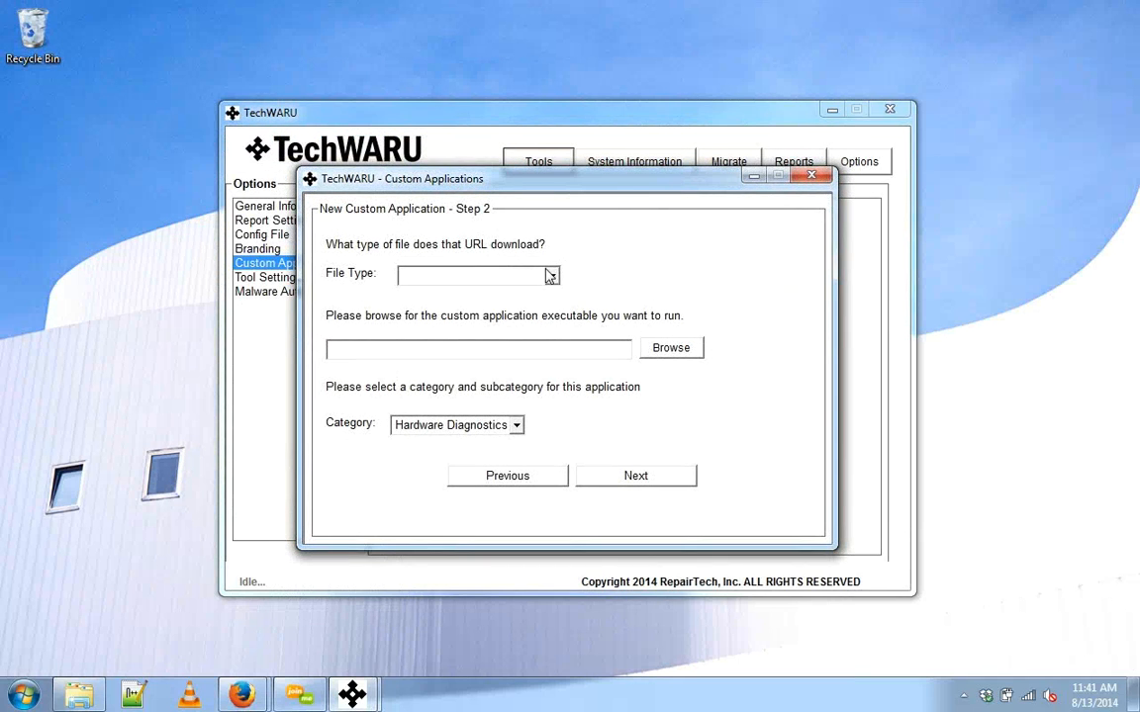
click(550, 275)
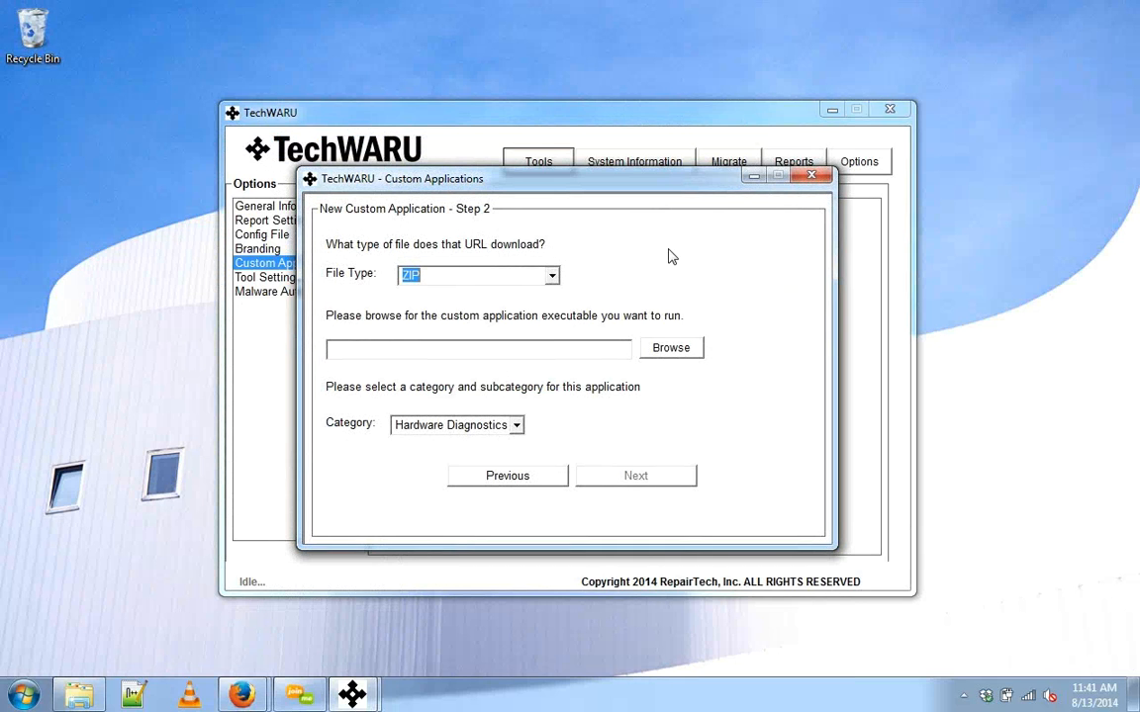
Choose RunAsDate.exe as the executable and Windows Fixes as the category, reaching step 3.
click(669, 349)
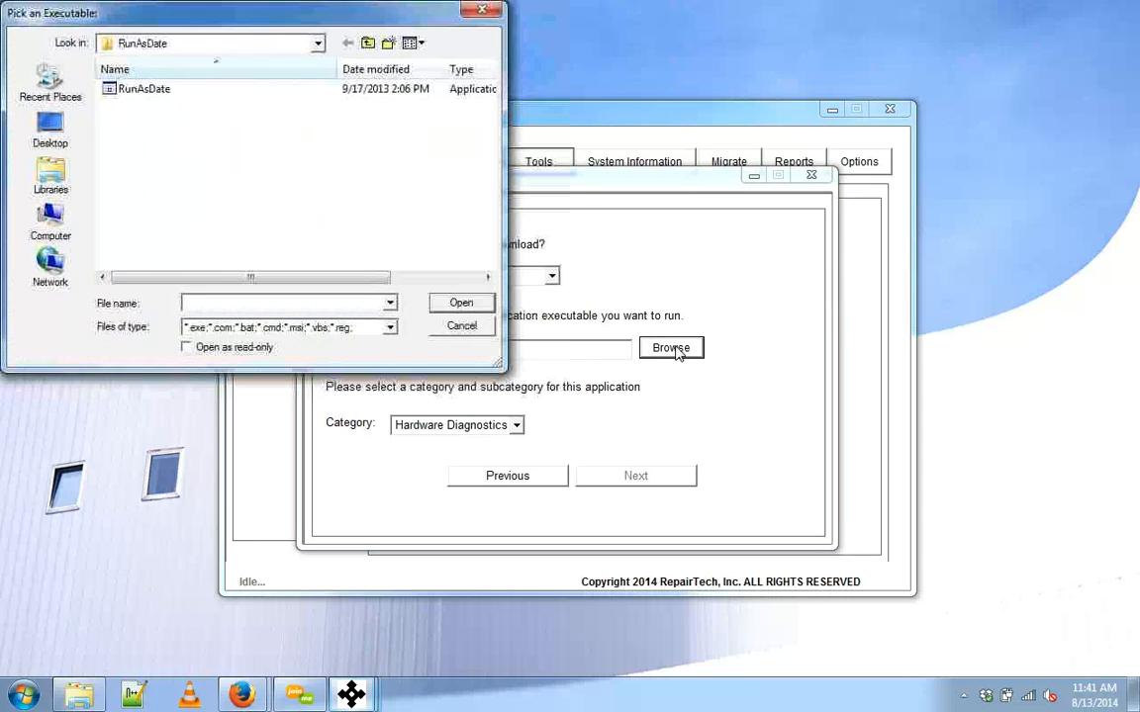
click(142, 87)
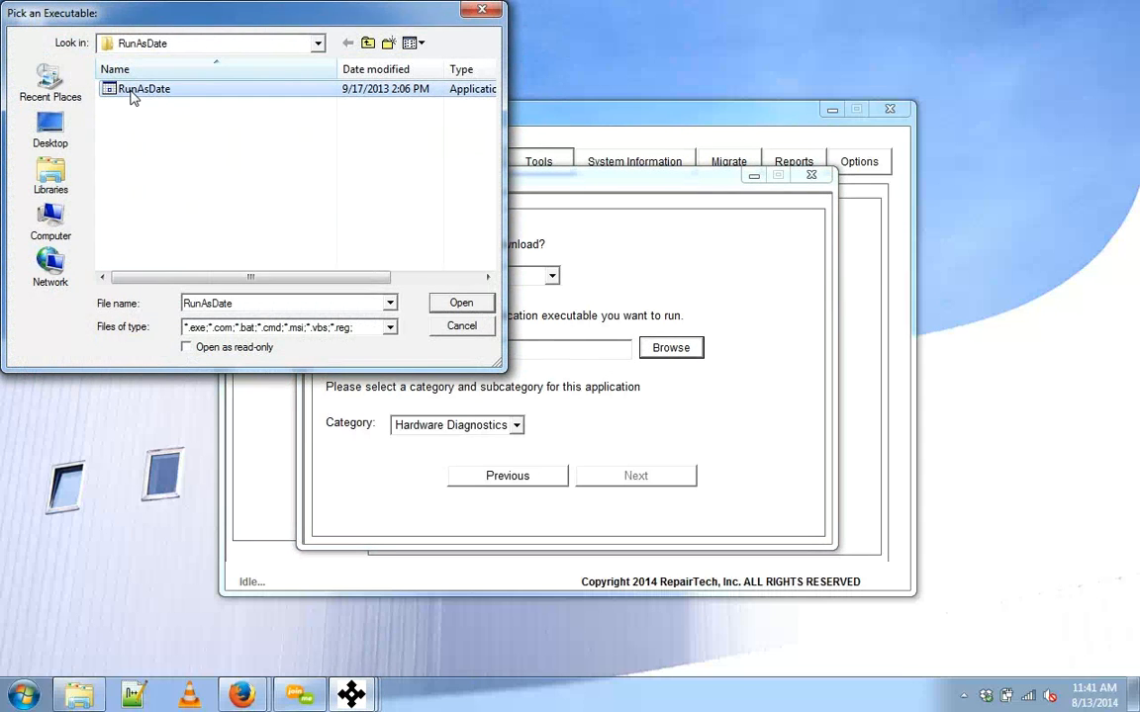
click(461, 302)
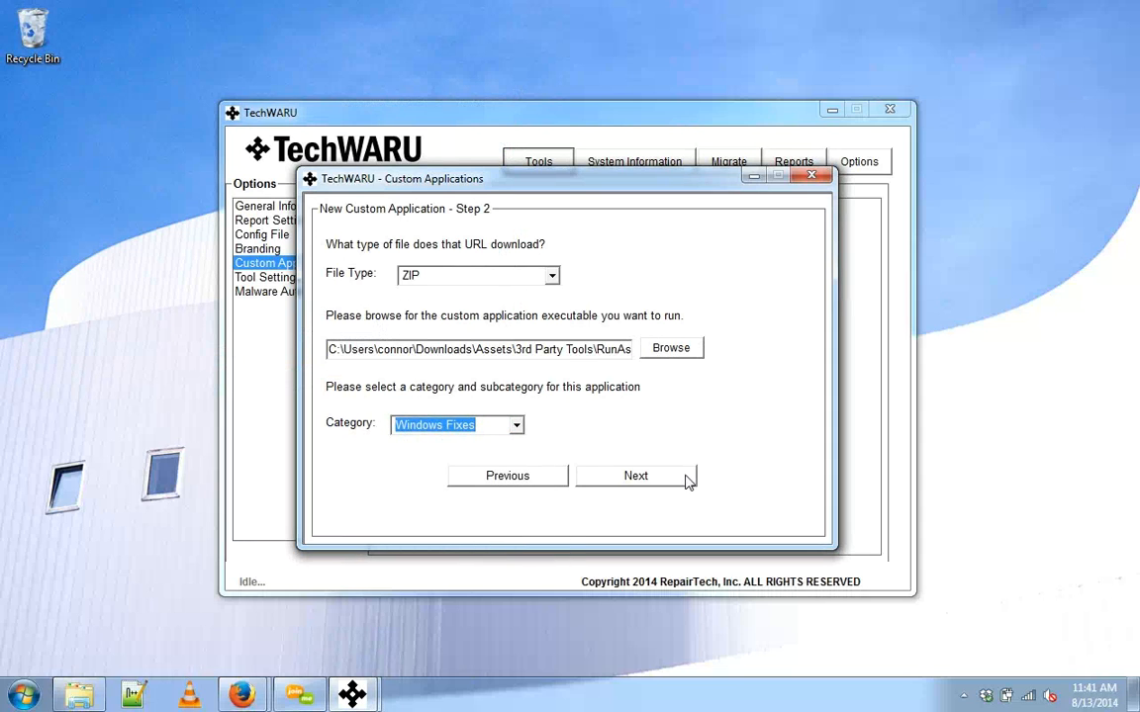
click(635, 475)
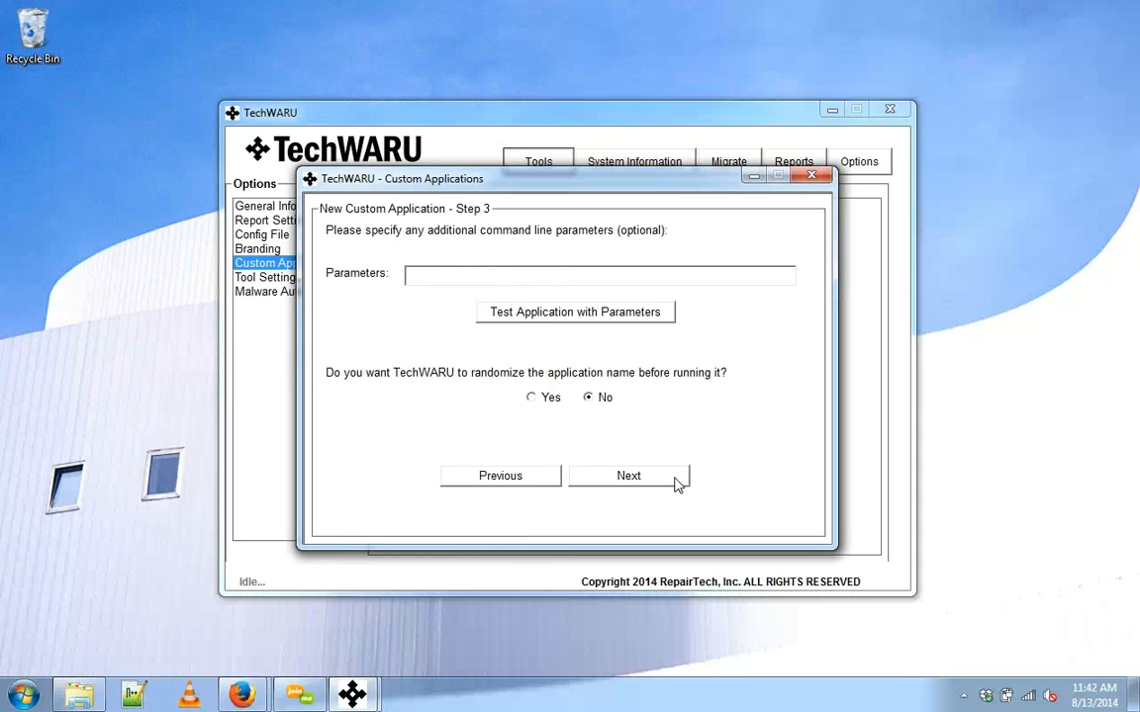
Review RunAsDate's 'How does it work' and System Requirements sections on its web page.
click(630, 475)
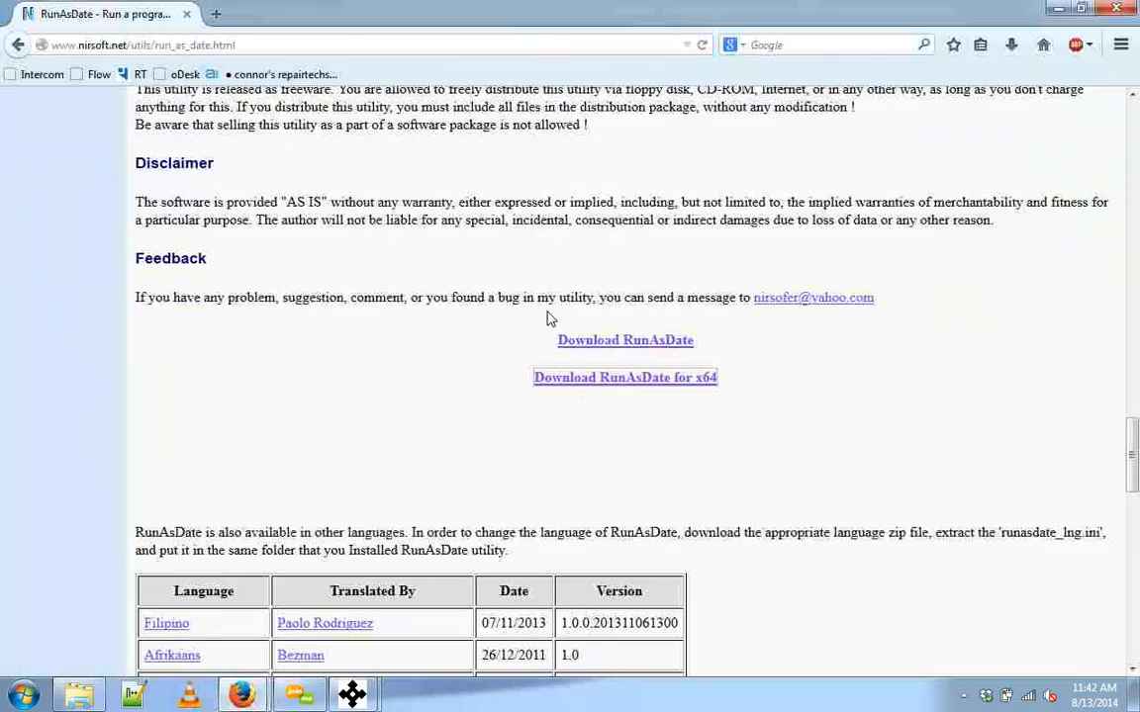
scroll(up, 3)
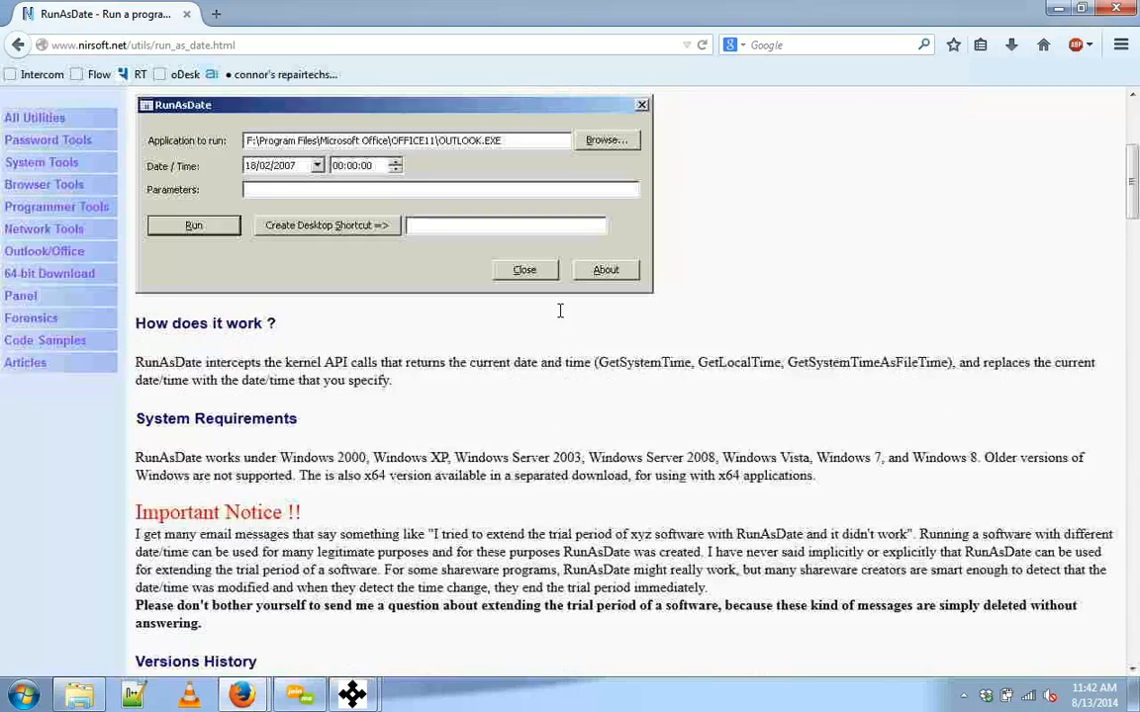
scroll(up, 3)
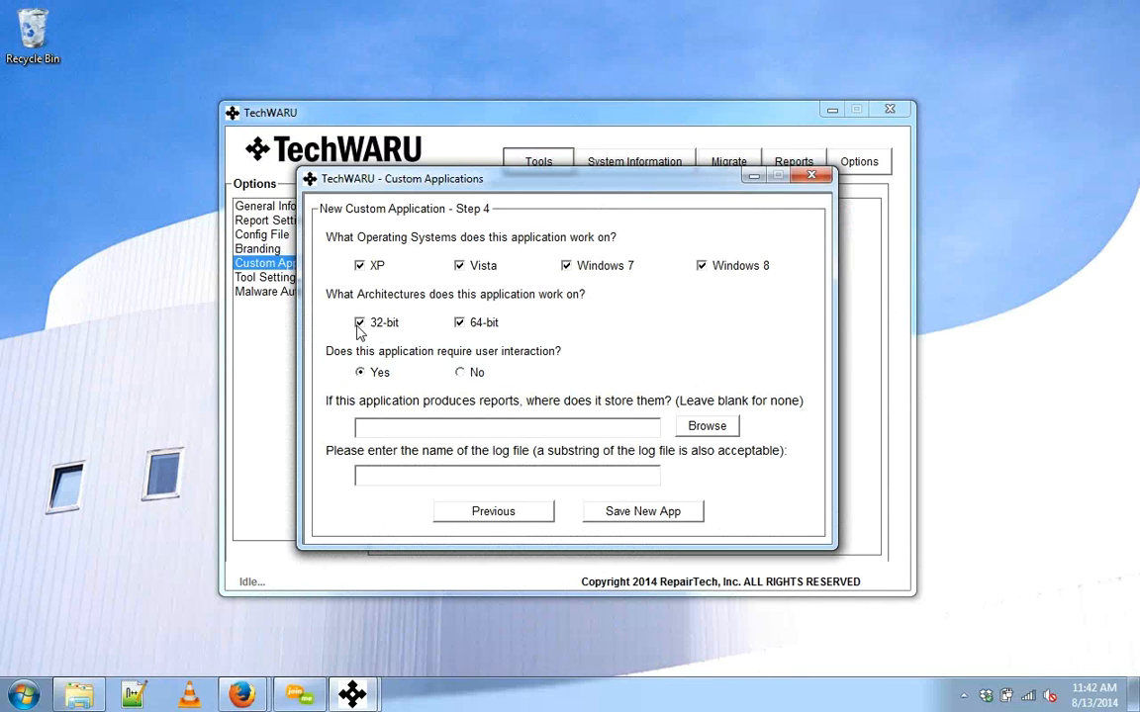
Set the report folder to Assets > 3rd Party Tools > RunAsDate.
click(360, 322)
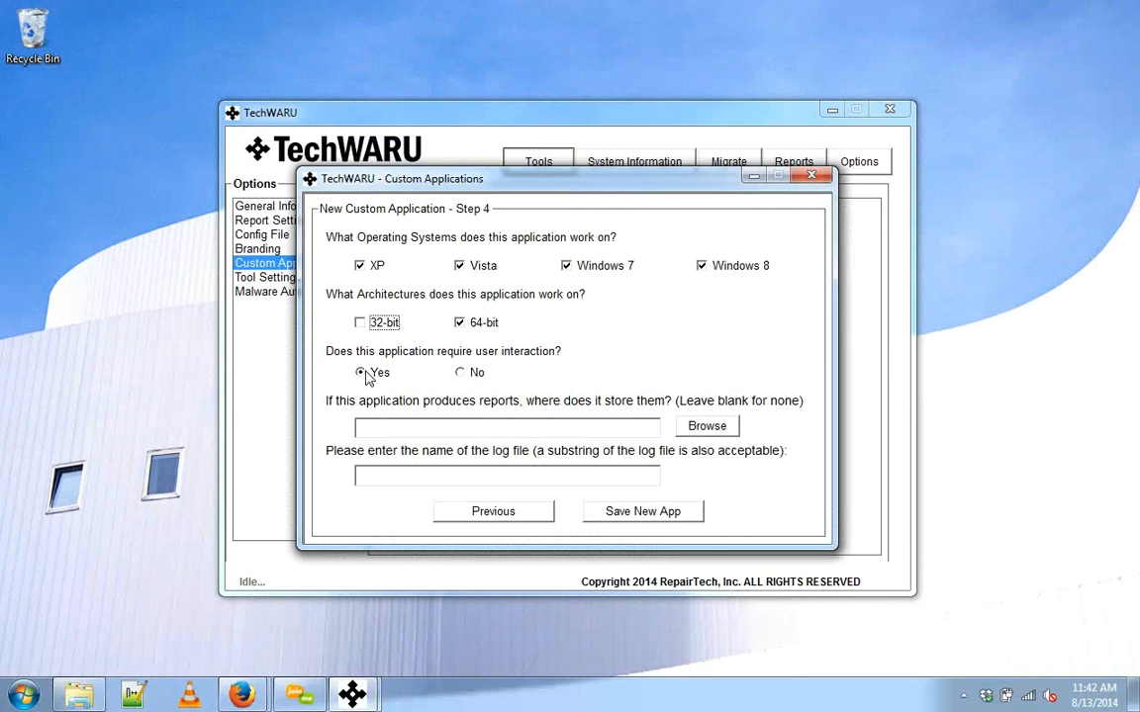
mouse_move(499, 403)
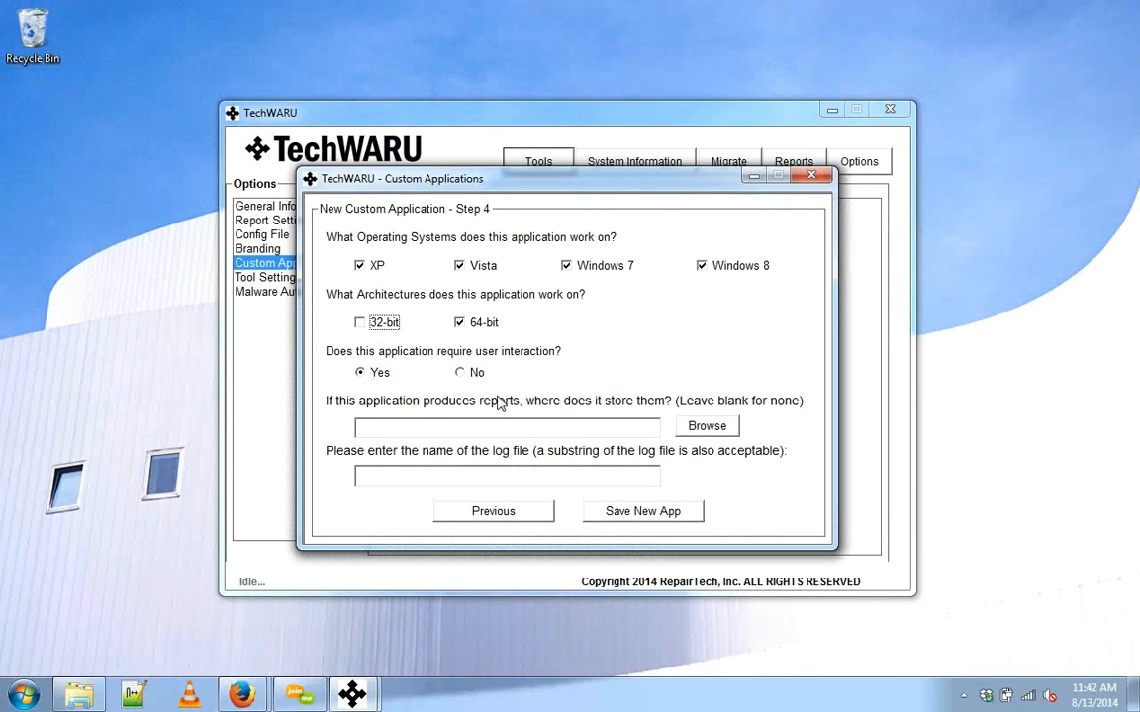
mouse_move(553, 475)
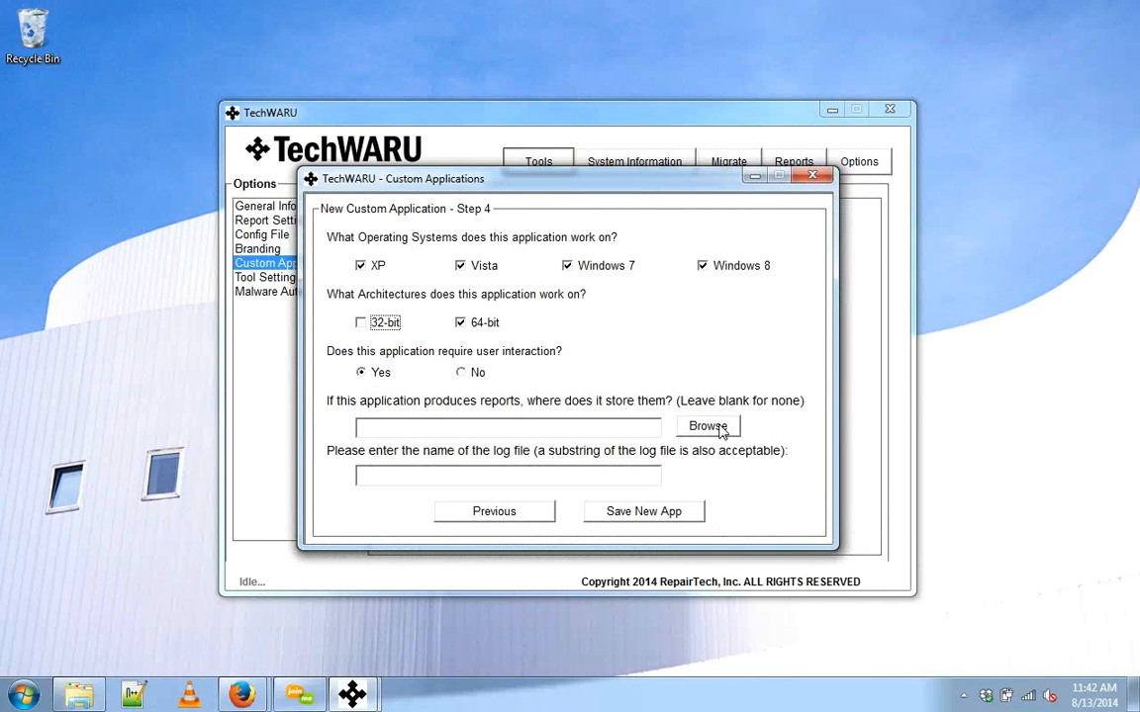
click(708, 427)
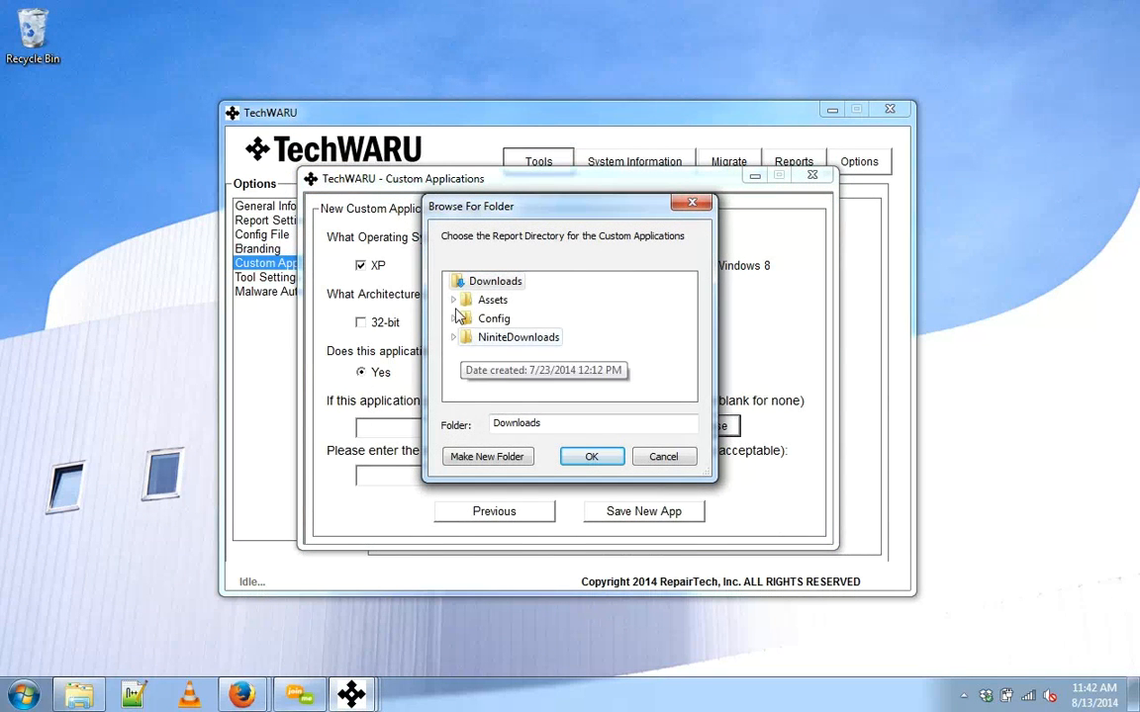
click(453, 301)
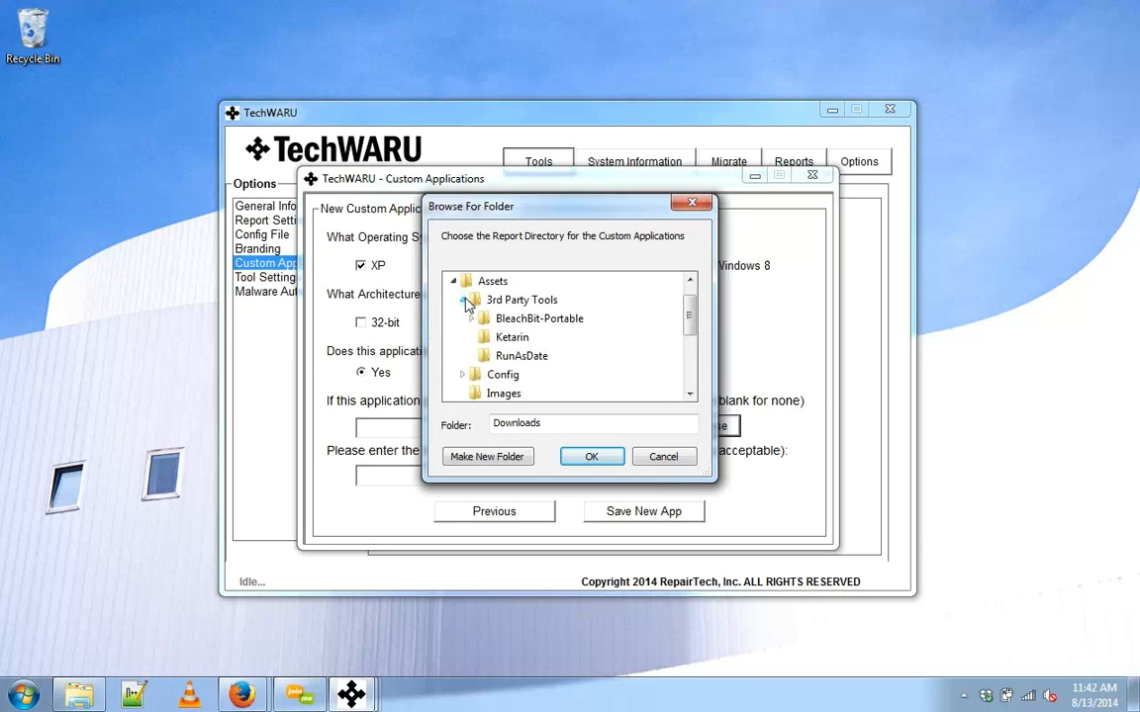
click(522, 356)
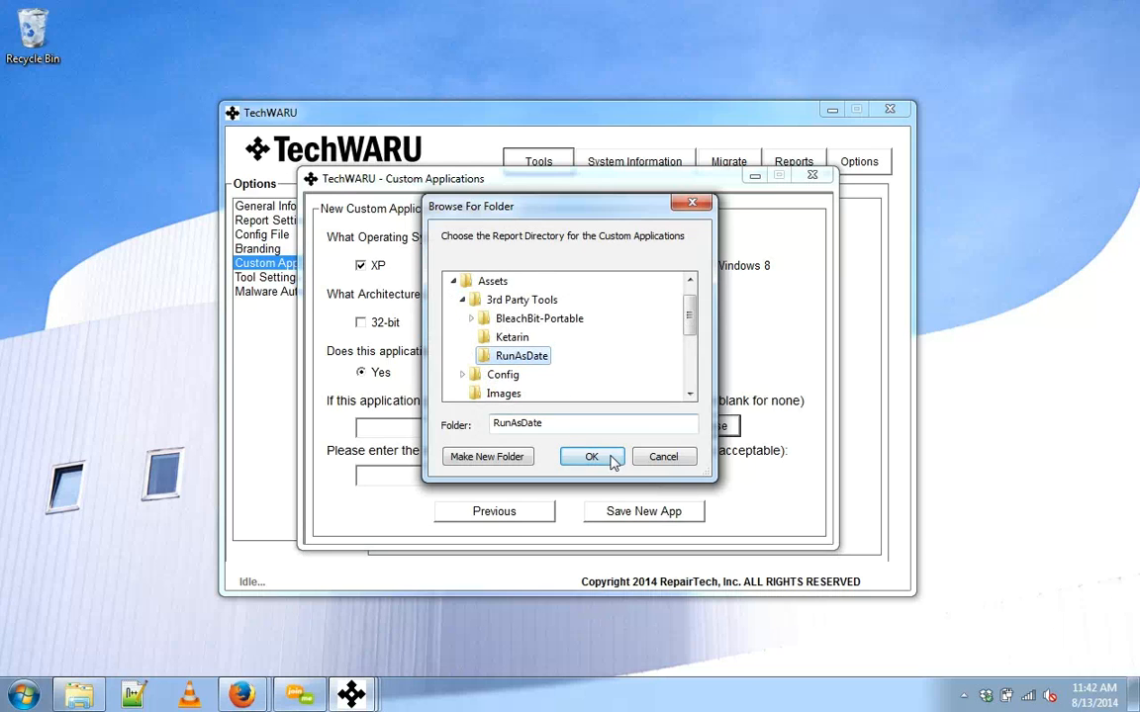
click(590, 456)
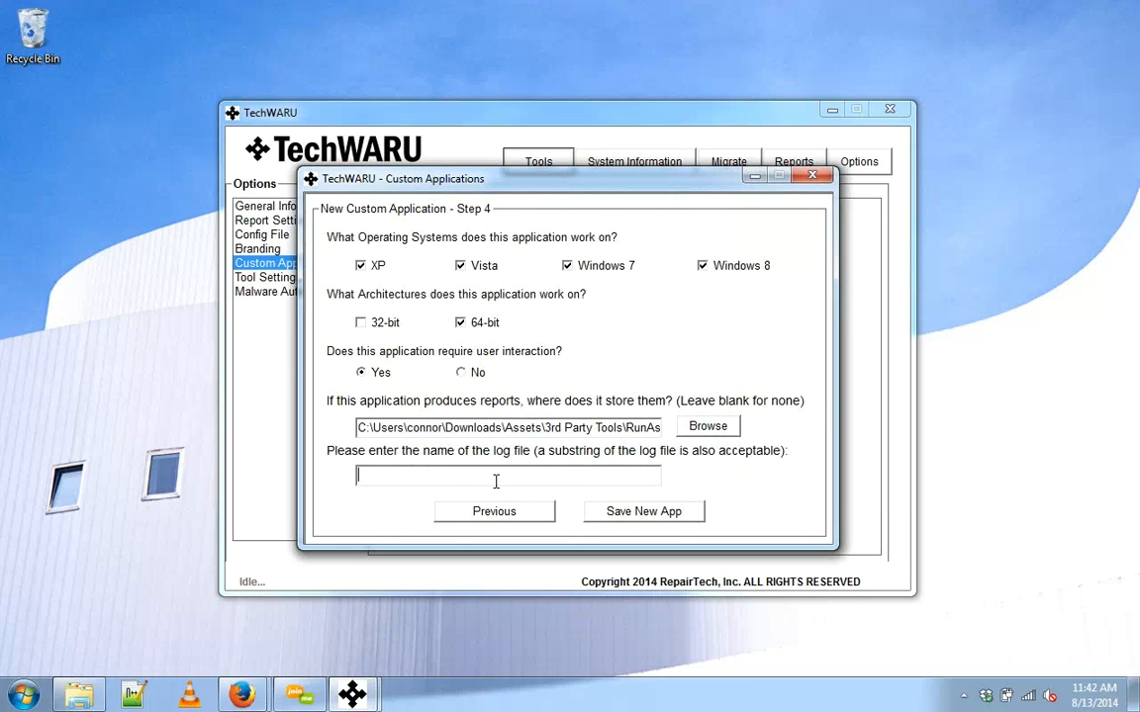
Enter RunAsDate as the log file name and save the new custom app.
text(RunAsdAte)
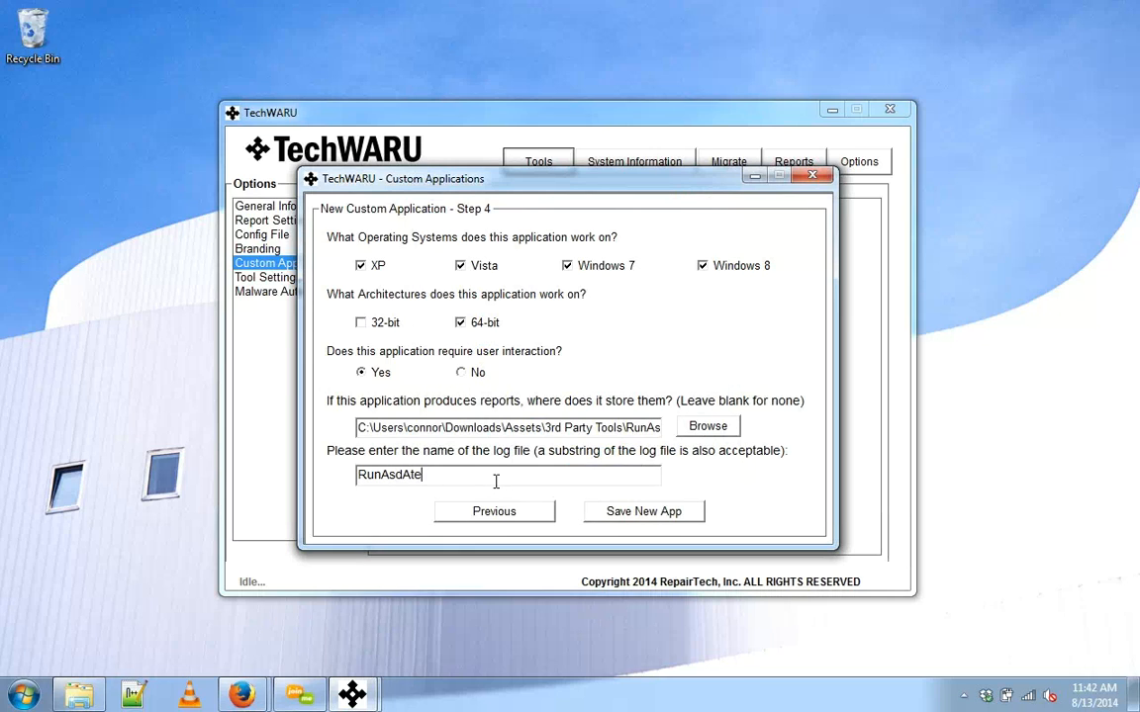
text(RunAsDate)
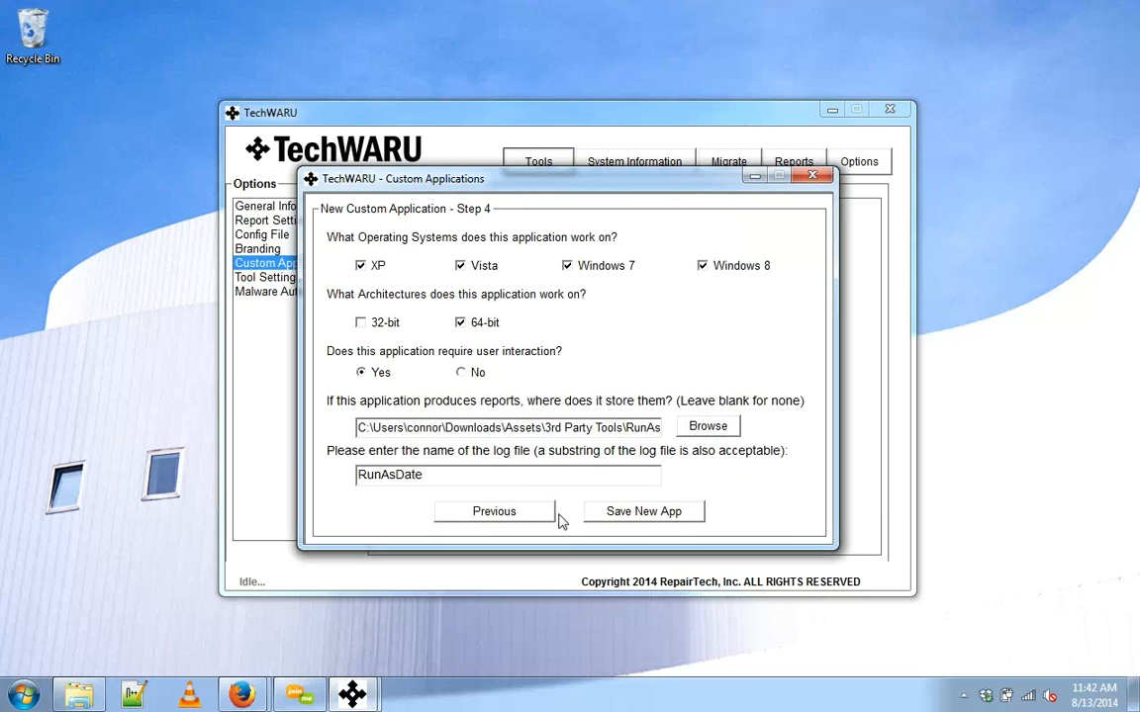
click(643, 511)
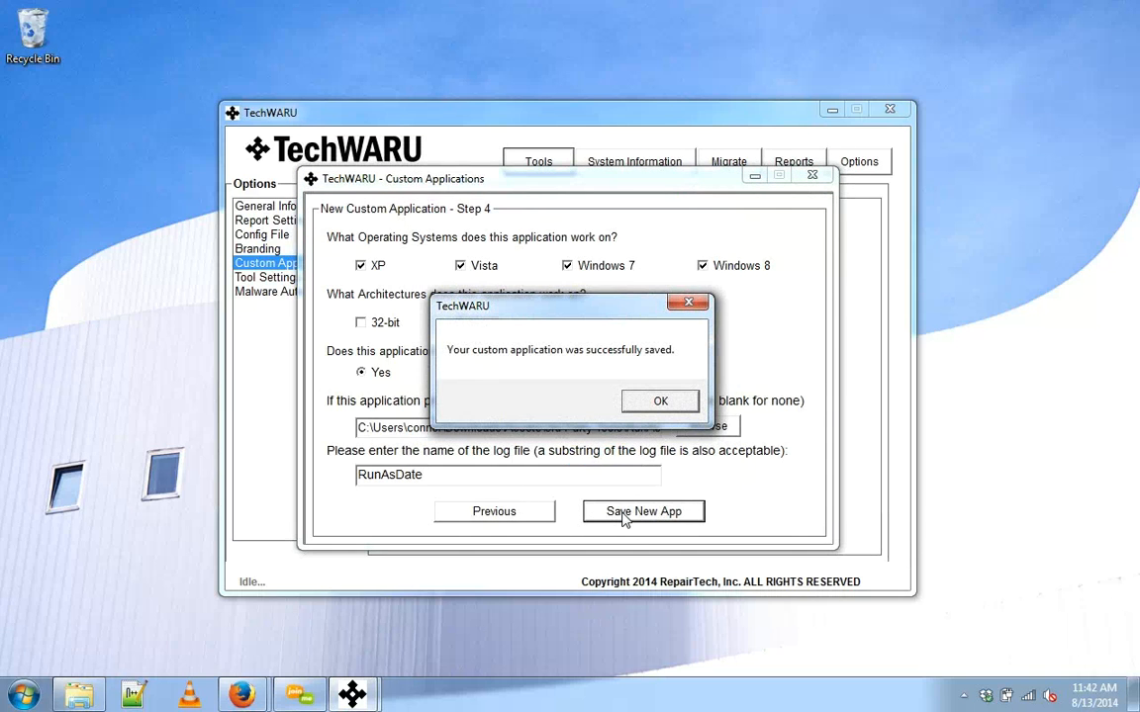
click(661, 399)
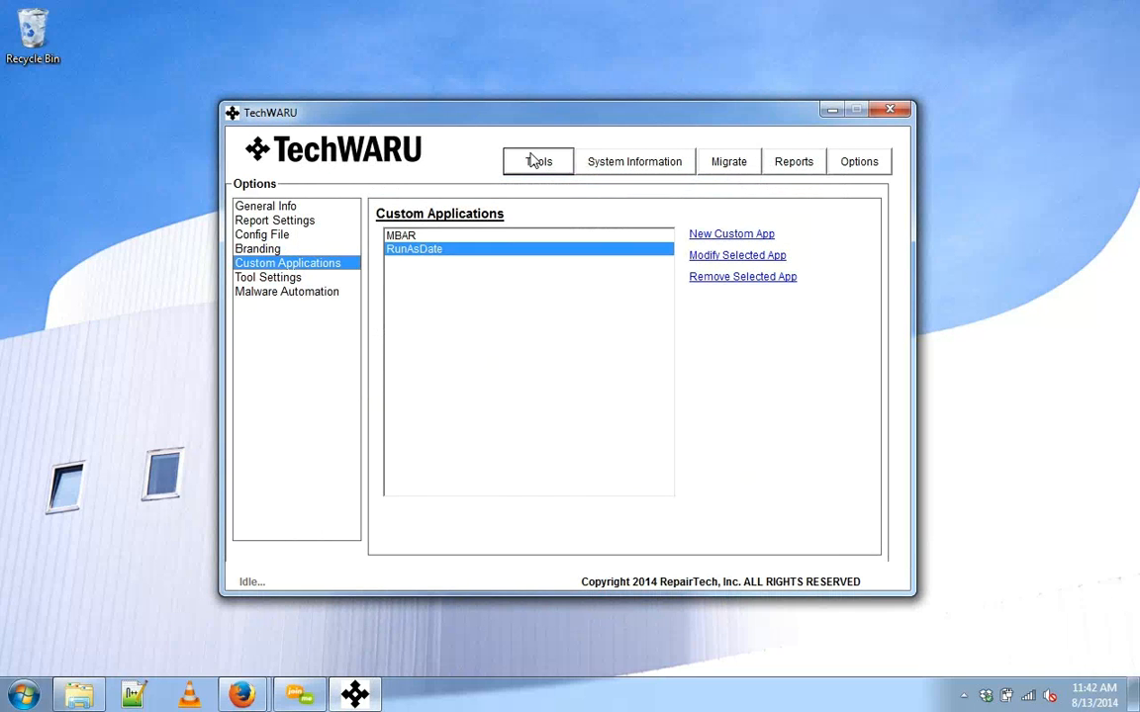
mouse_move(429, 255)
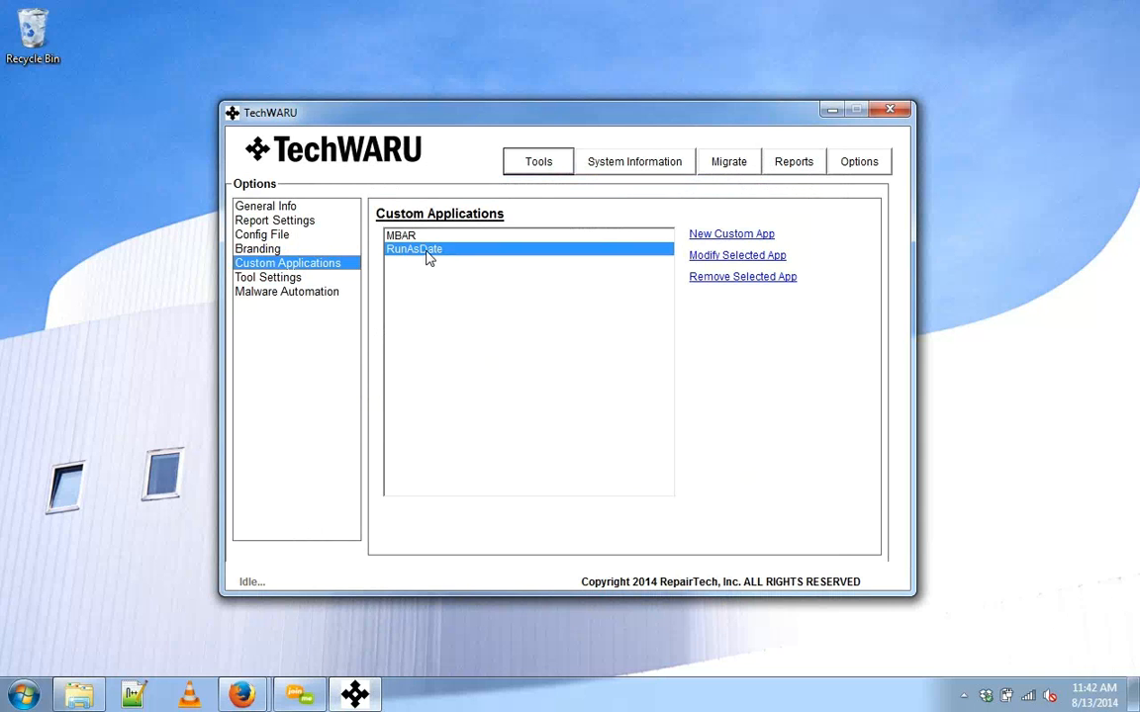
Clear the queue, add RunAsDate from Windows Fixes as the only item, and run it.
click(538, 162)
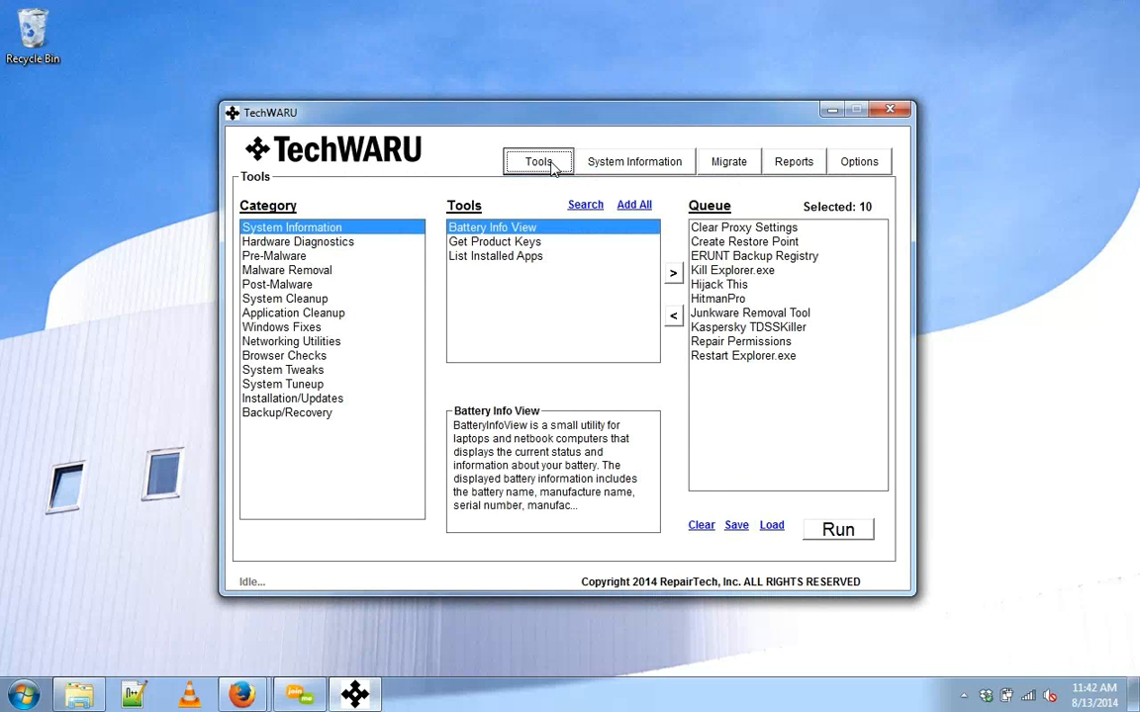
click(701, 525)
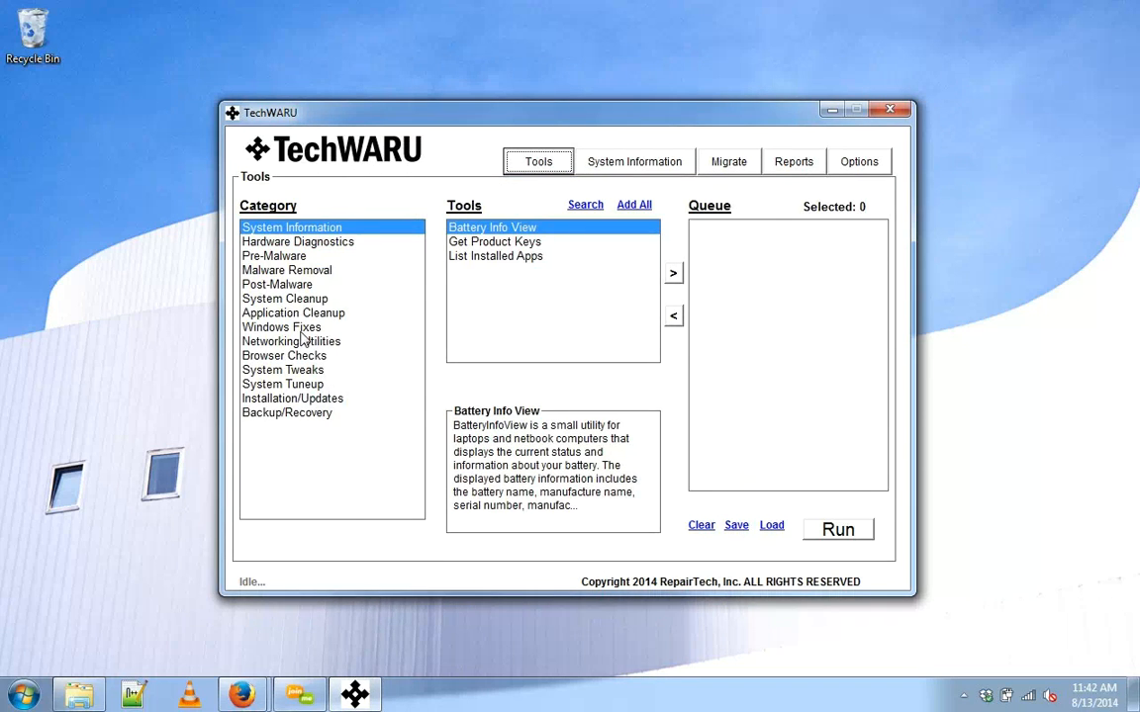
click(281, 327)
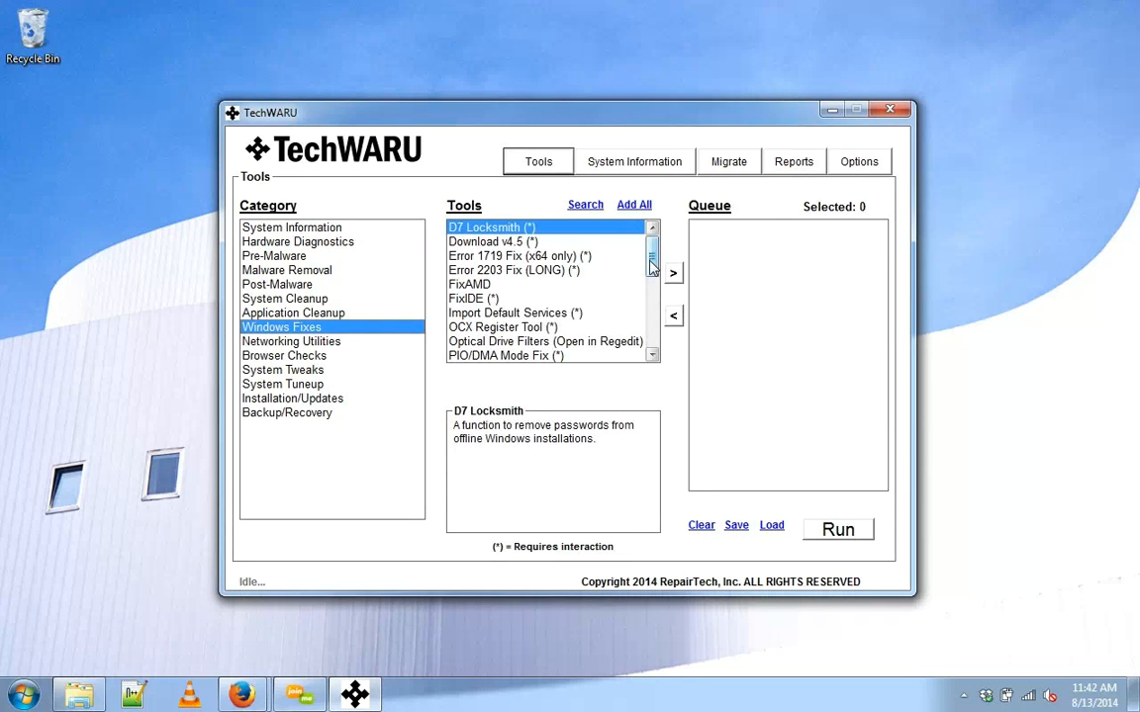
scroll(down, 3)
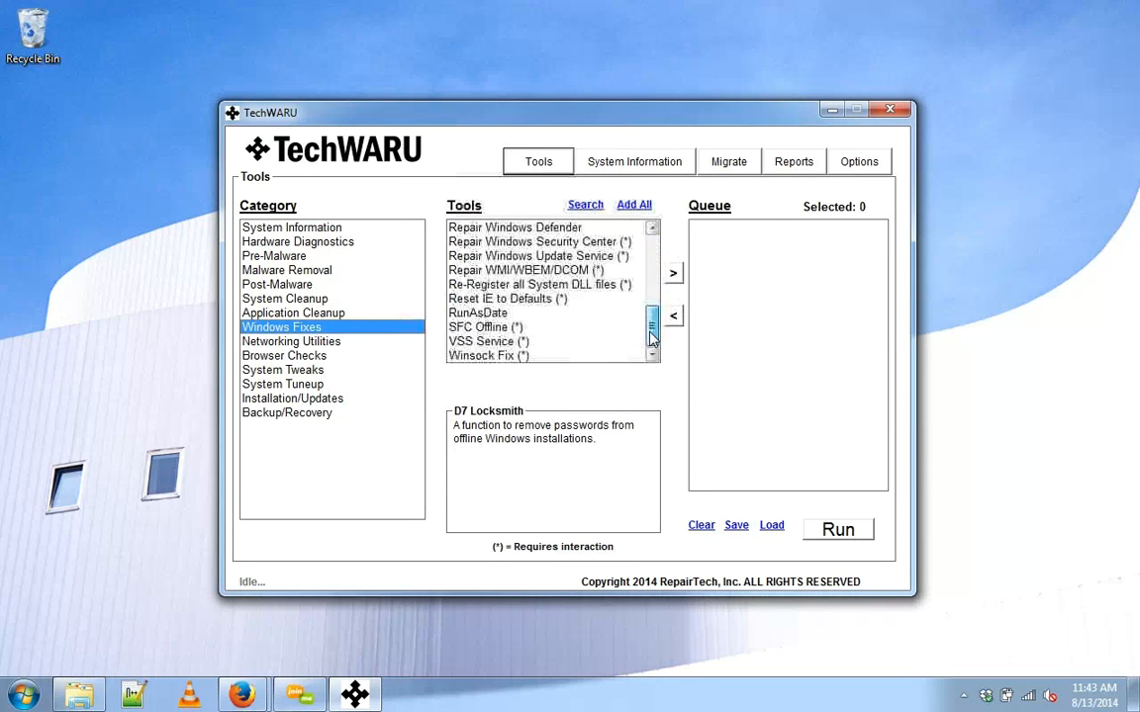
double_click(479, 312)
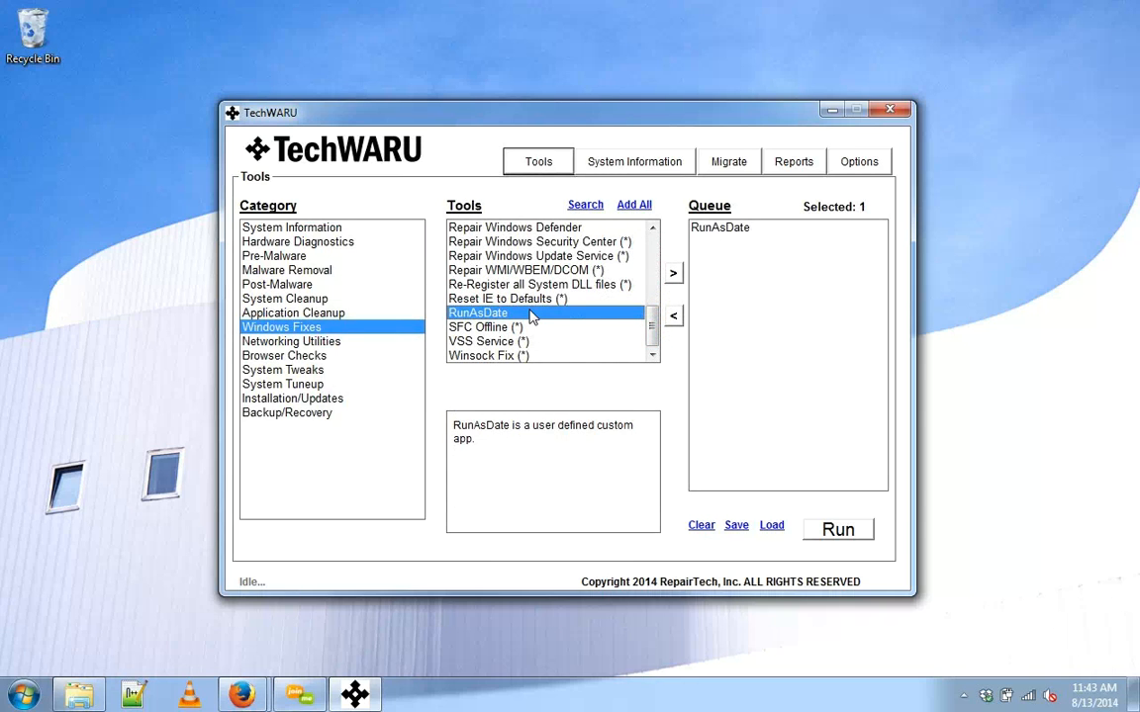
click(837, 531)
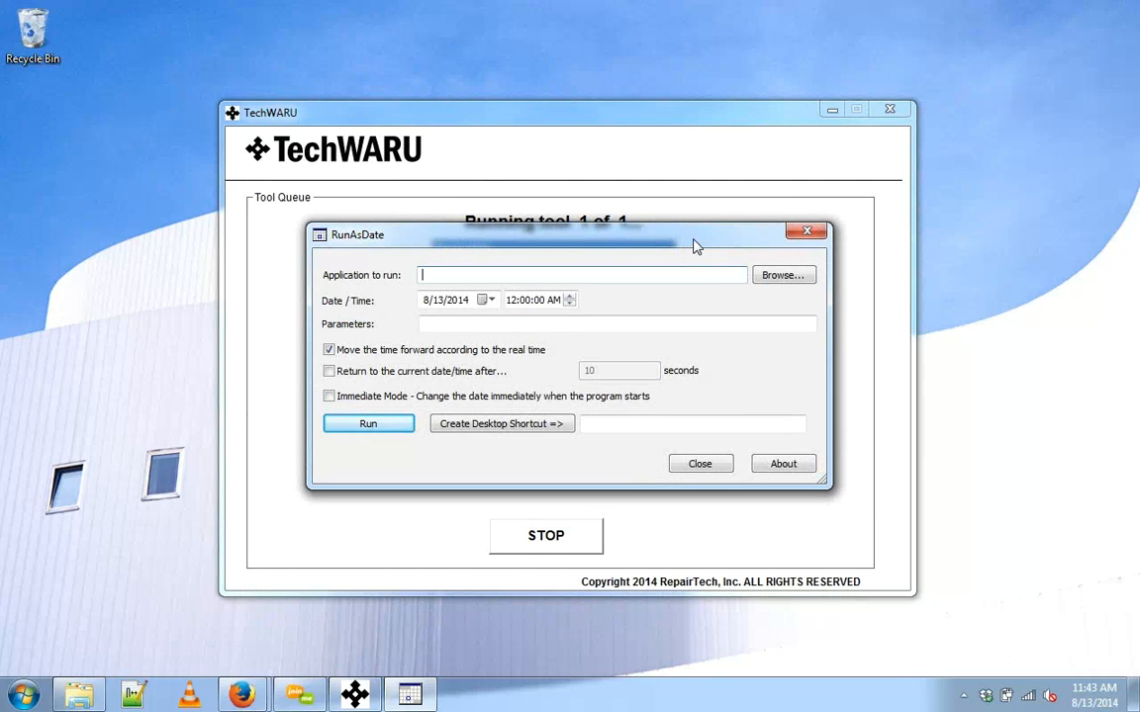
mouse_move(748, 269)
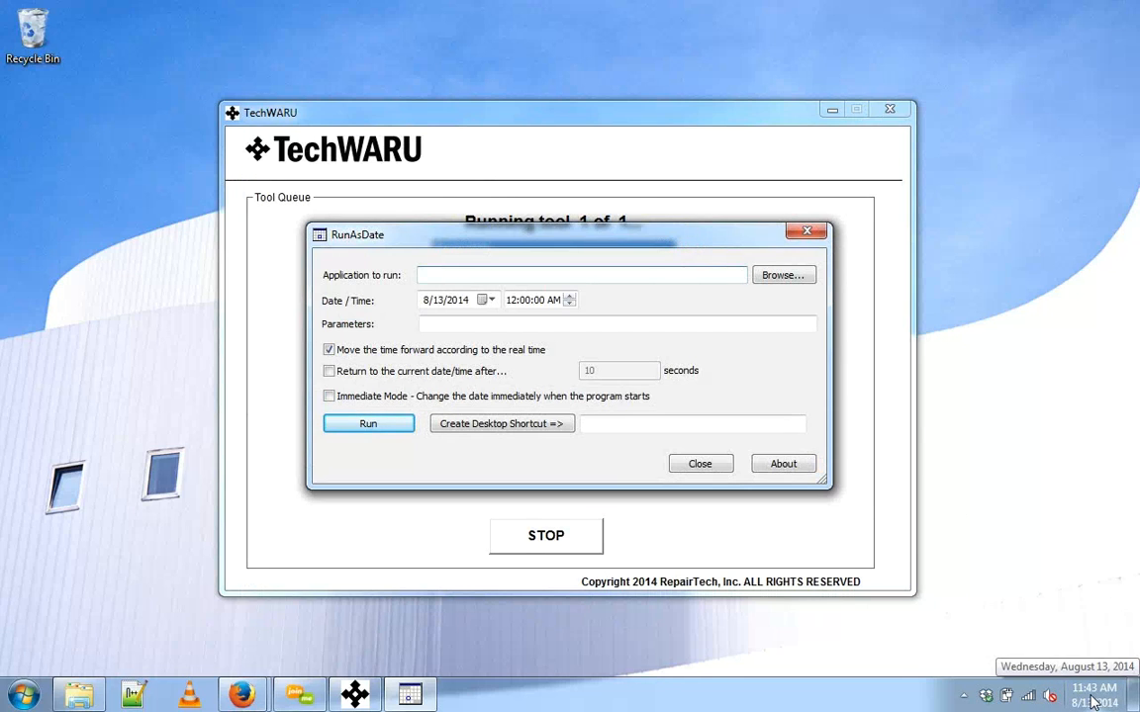
mouse_move(1017, 525)
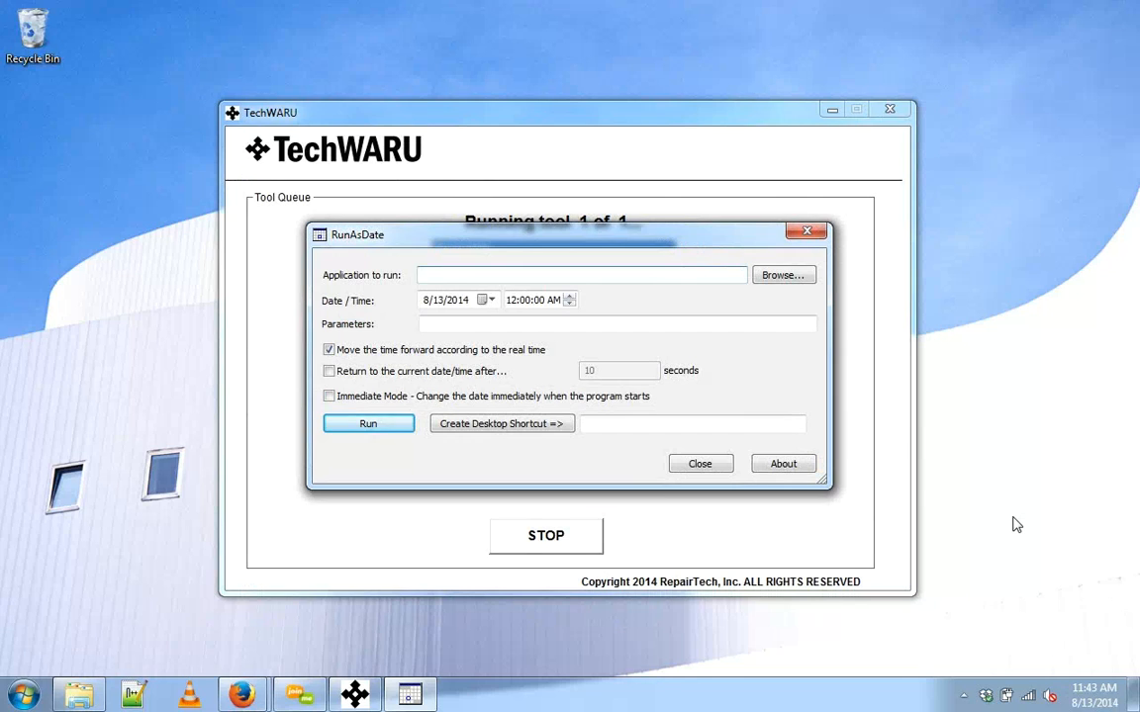
Check the computer's current date, August 13, 2014, against the open RunAsDate launcher.
click(582, 275)
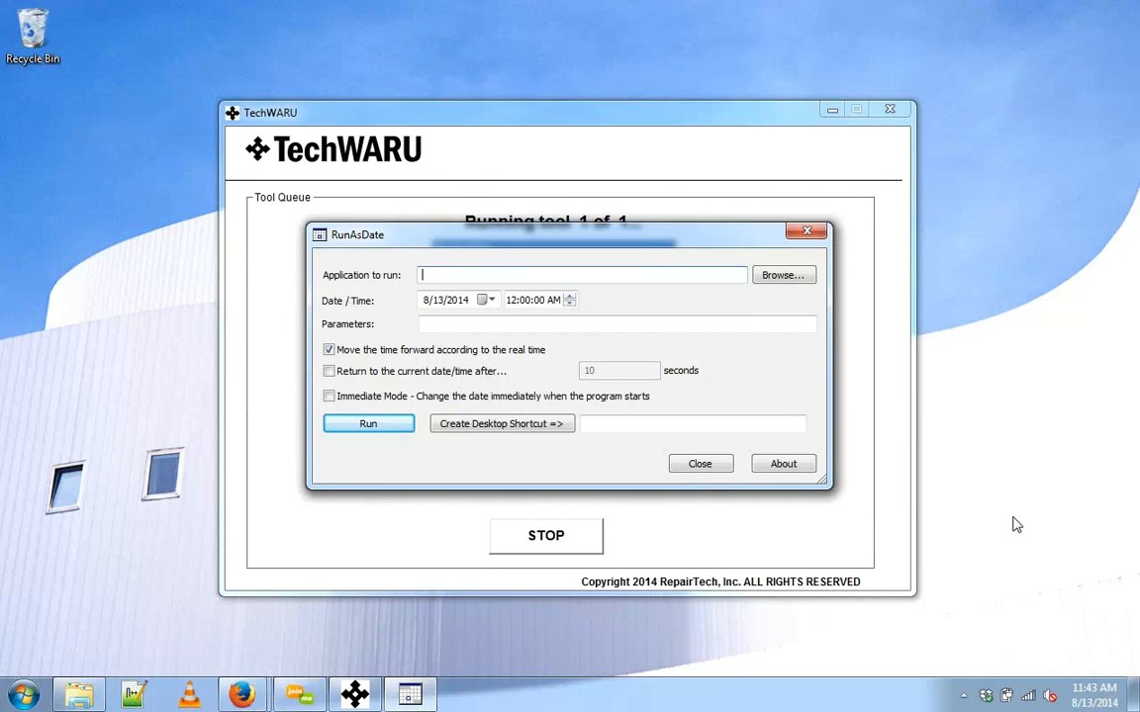
mouse_move(736, 97)
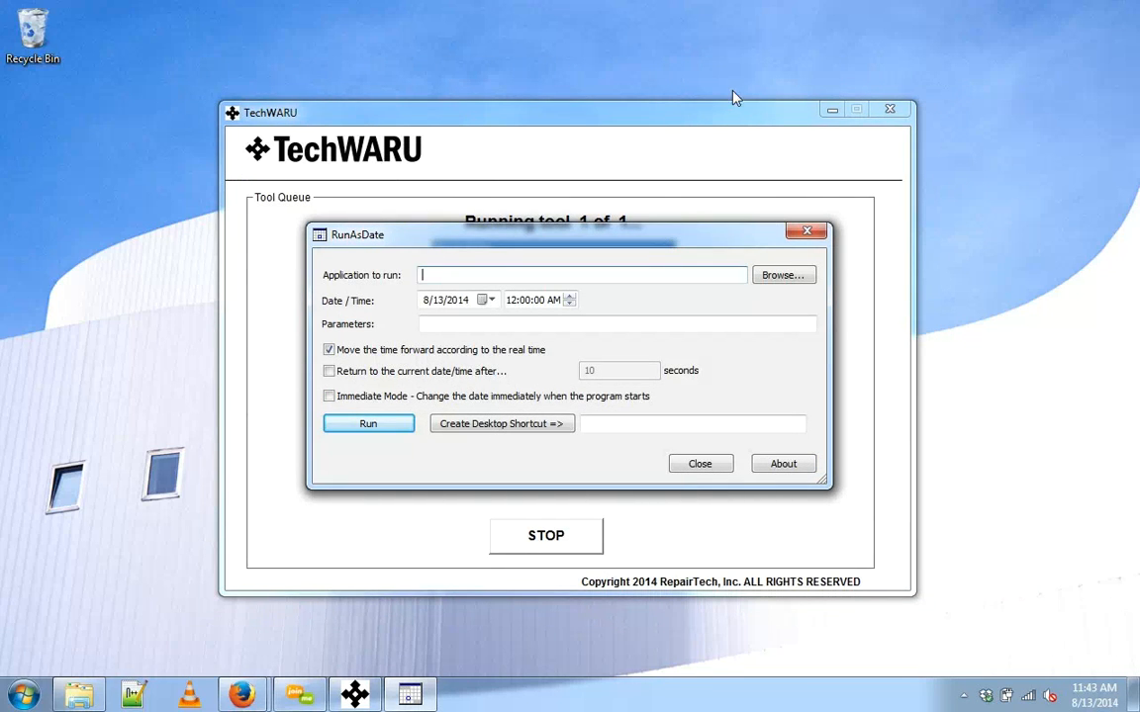